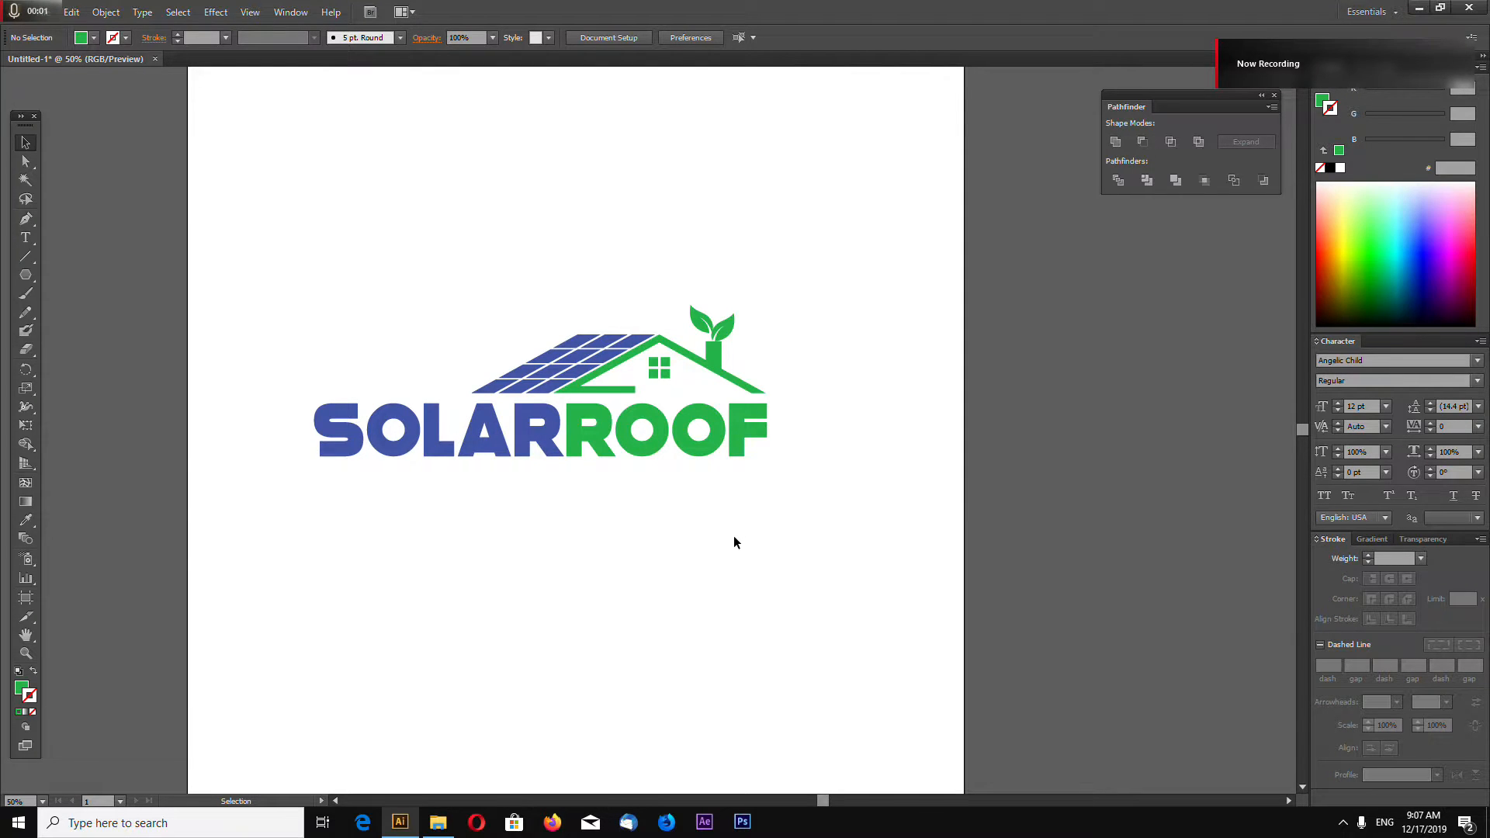
- Select every part of the finished SOLAR ROOF logo and delete it
drag(542, 399, 639, 397)
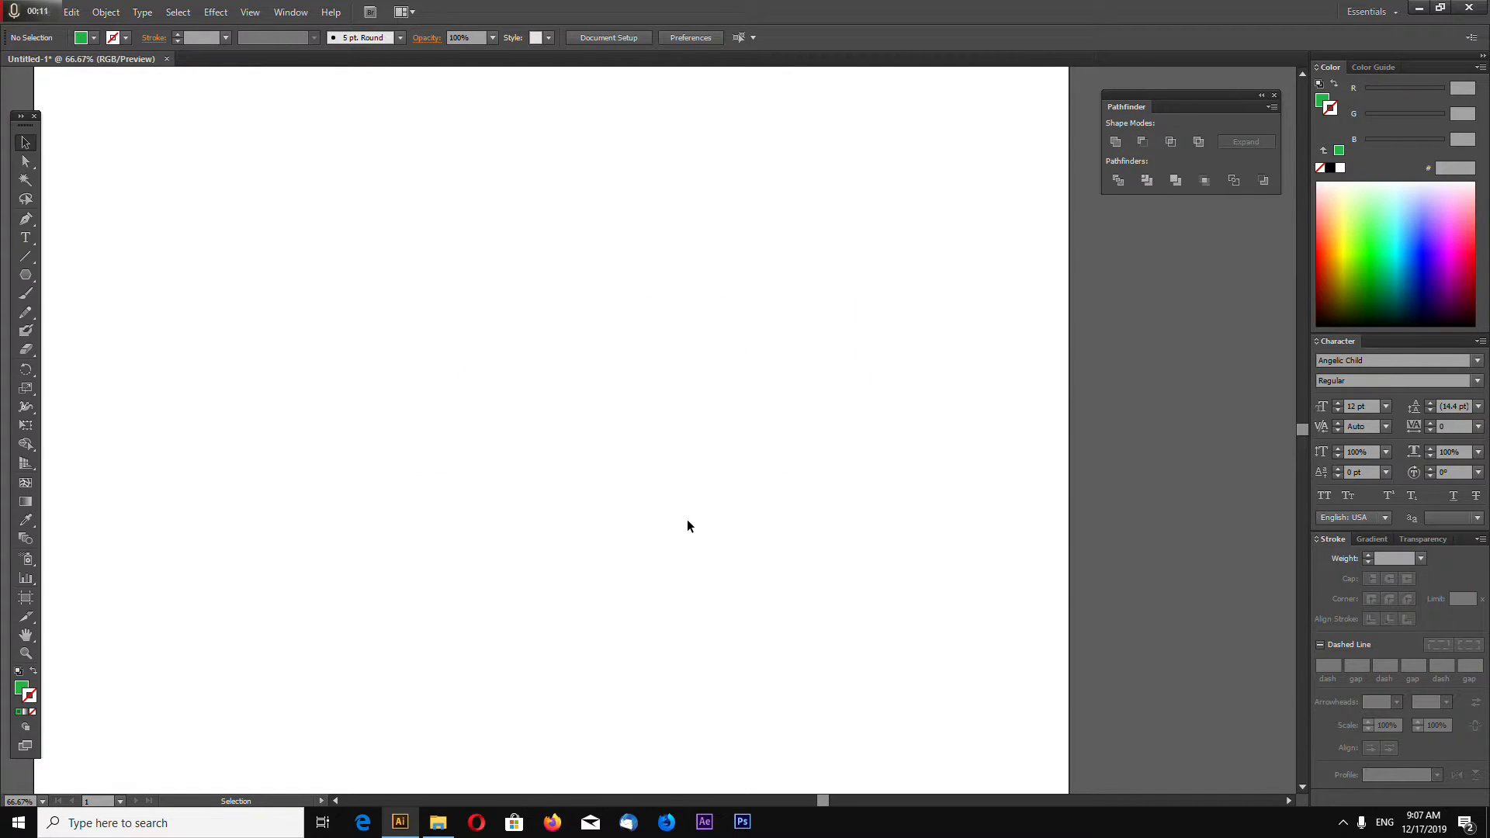
- Draw a polygon reduced to three sides as a flat green roof triangle
click(26, 276)
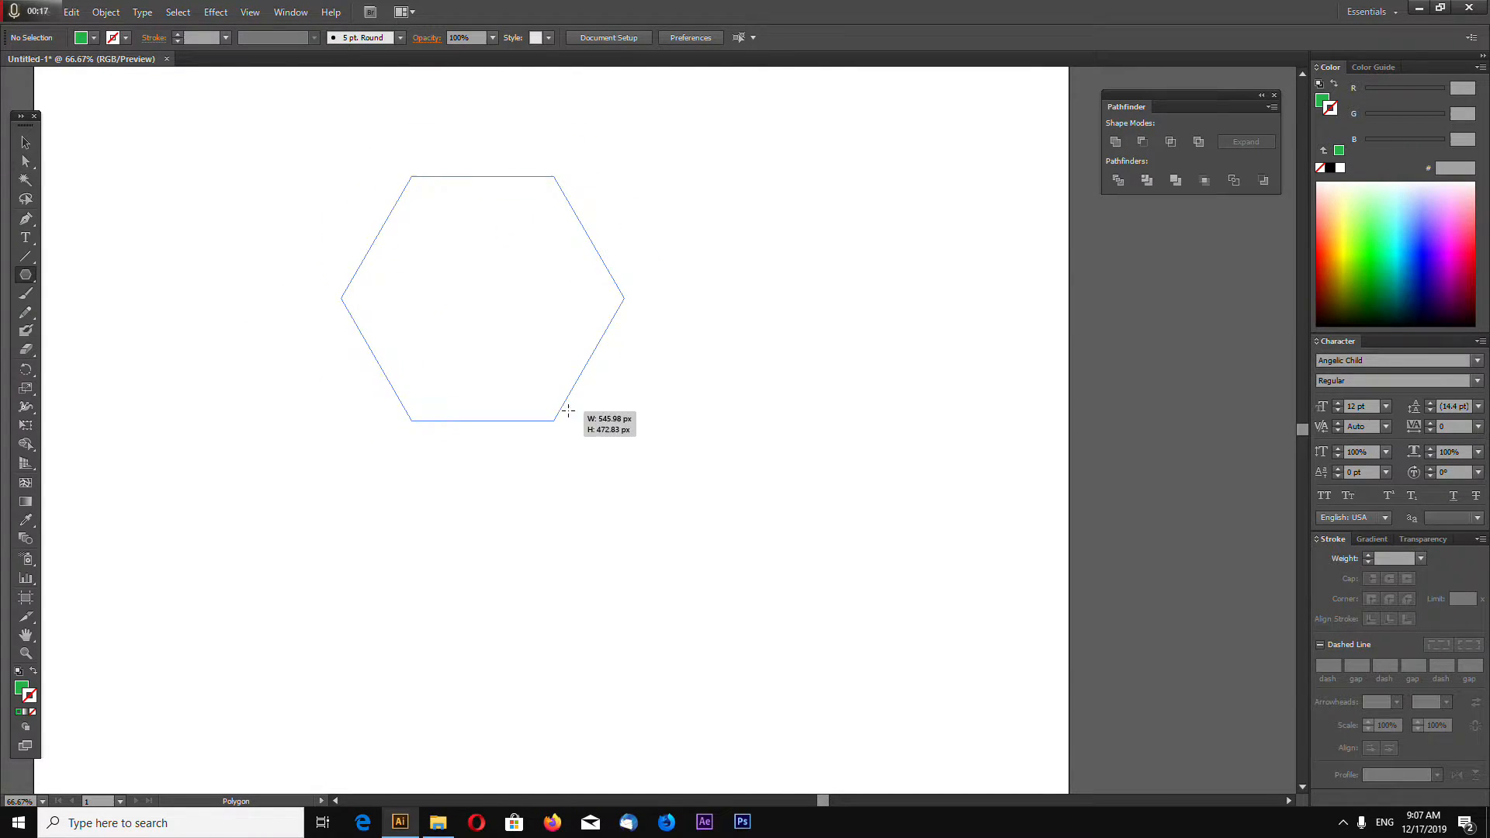
drag(565, 411, 593, 418)
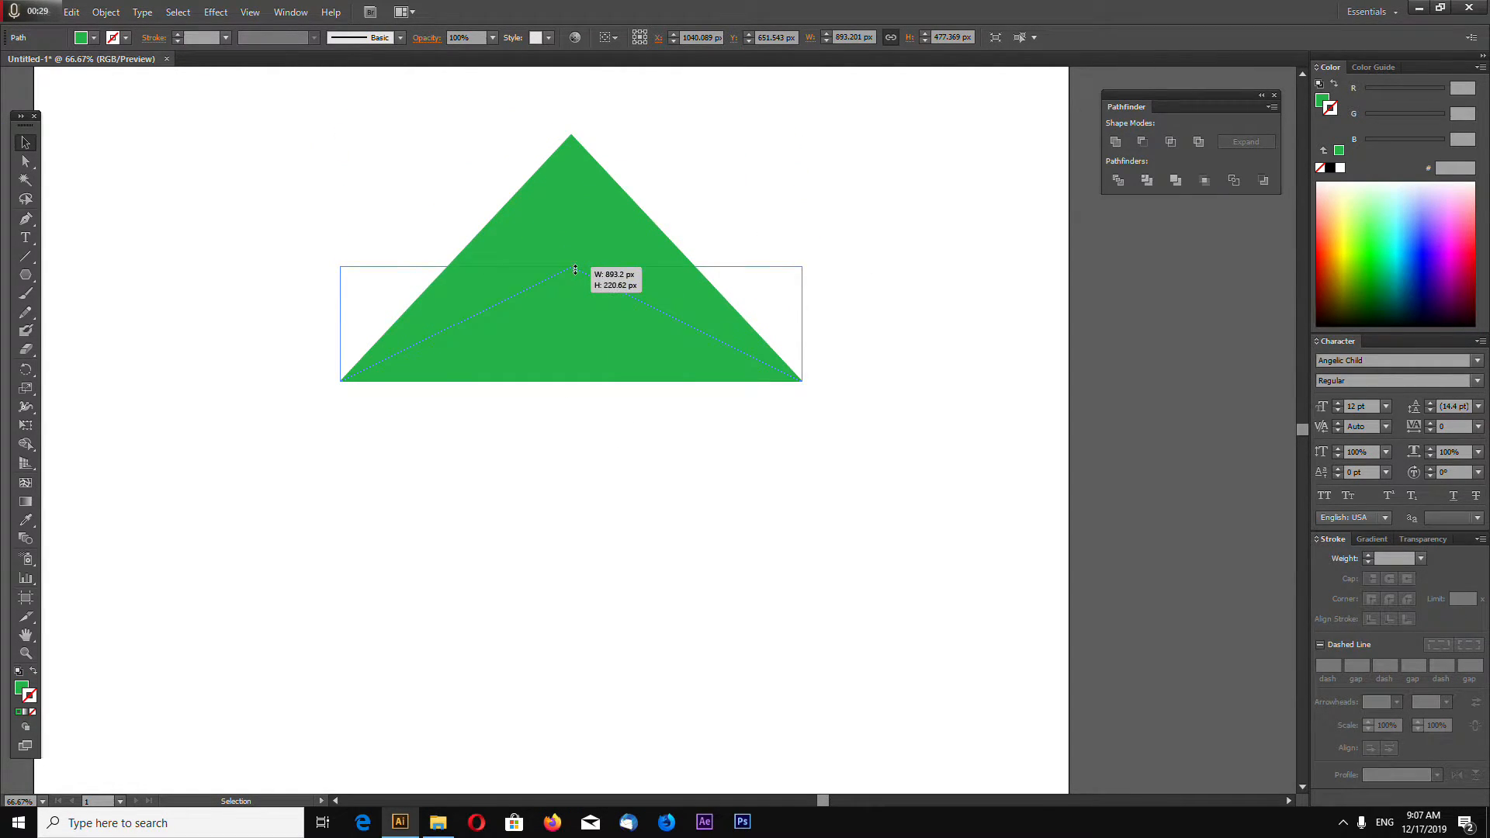
- Move the green fill to the stroke and set the stroke weight to 40 pt
click(1319, 101)
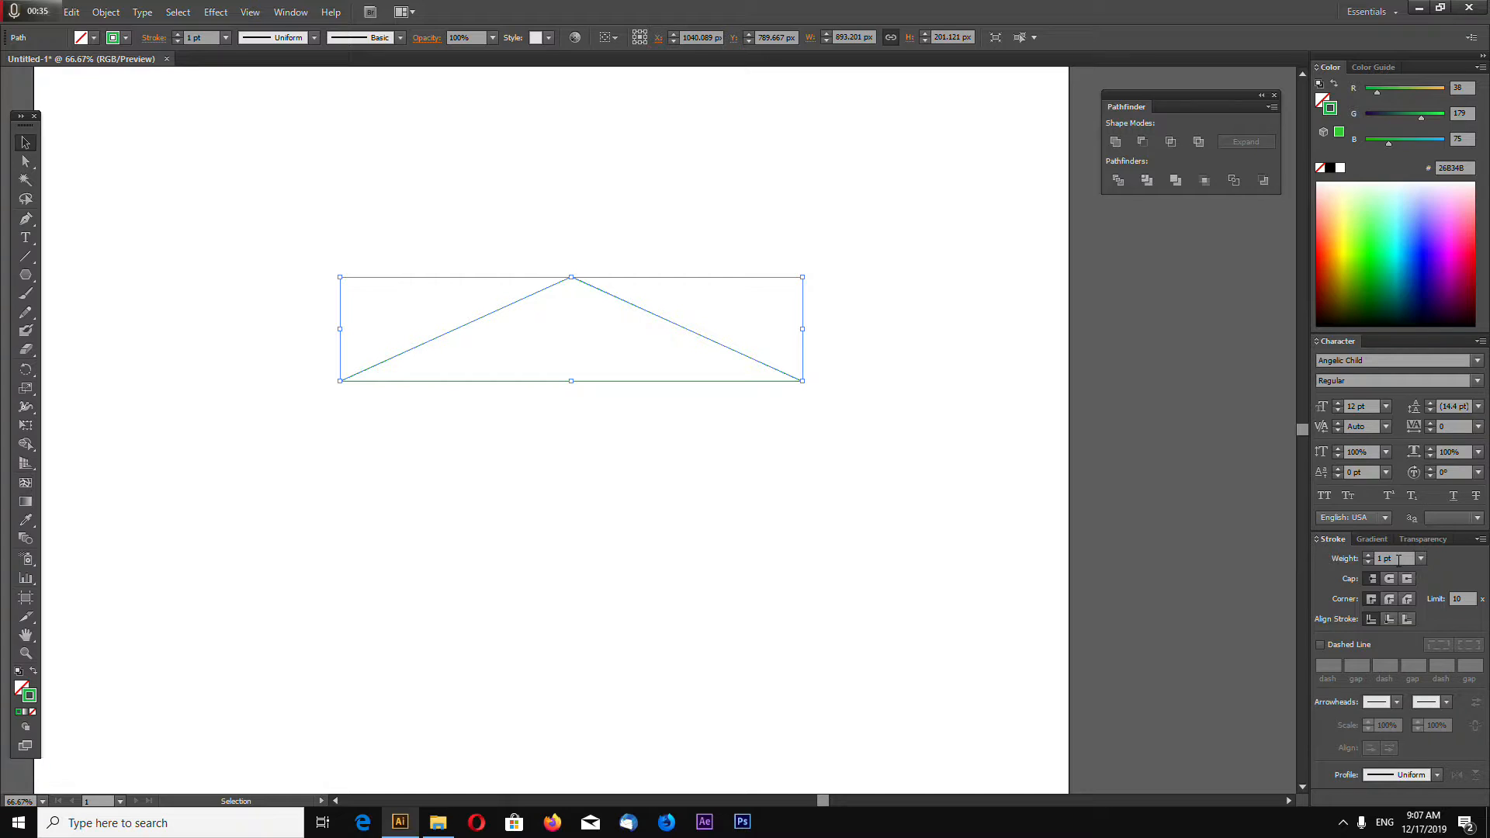
click(1387, 558)
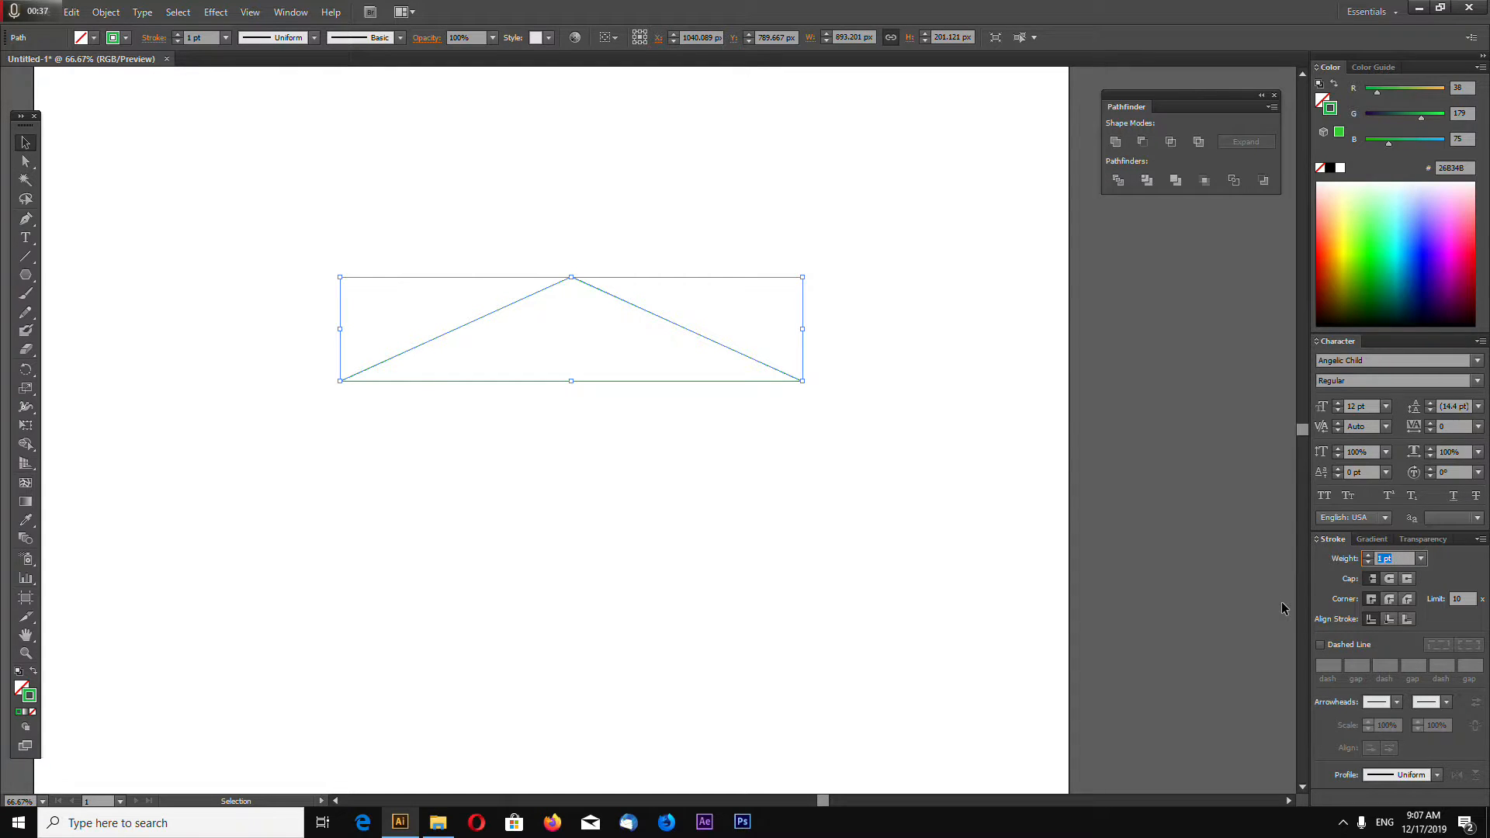
text(40 pt)
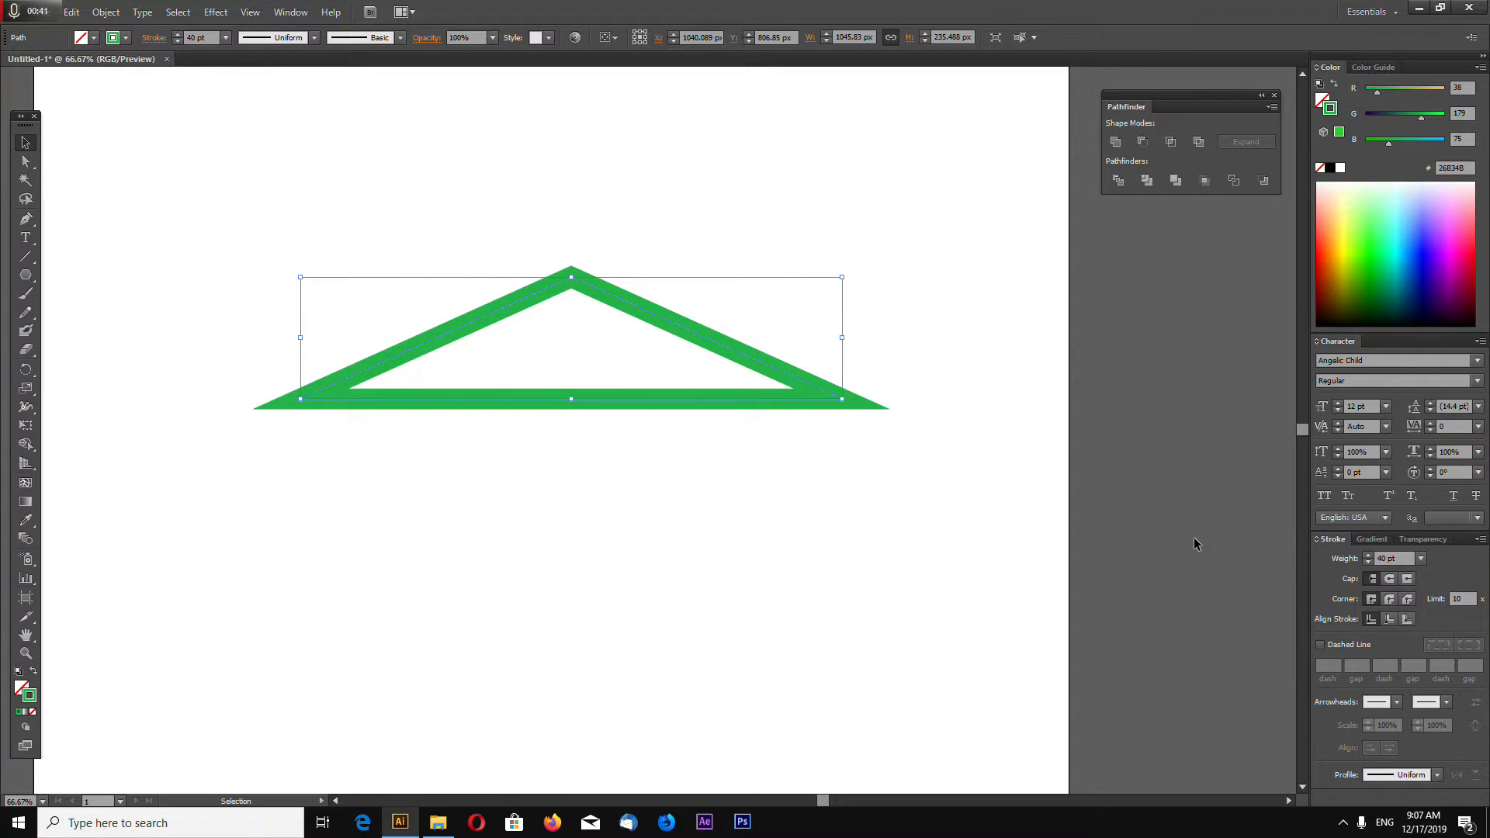
mouse_move(579, 461)
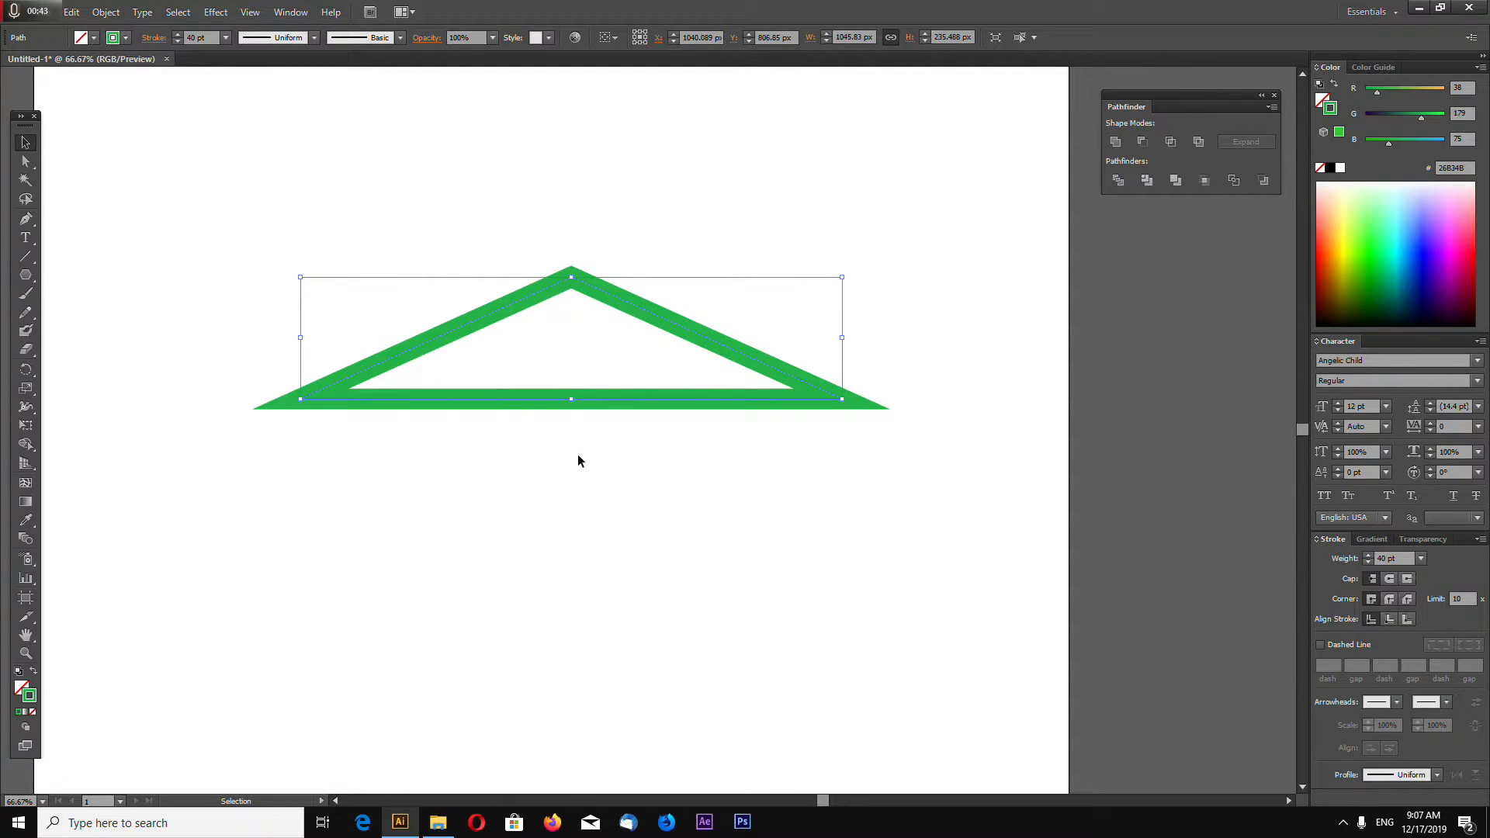
mouse_move(590, 422)
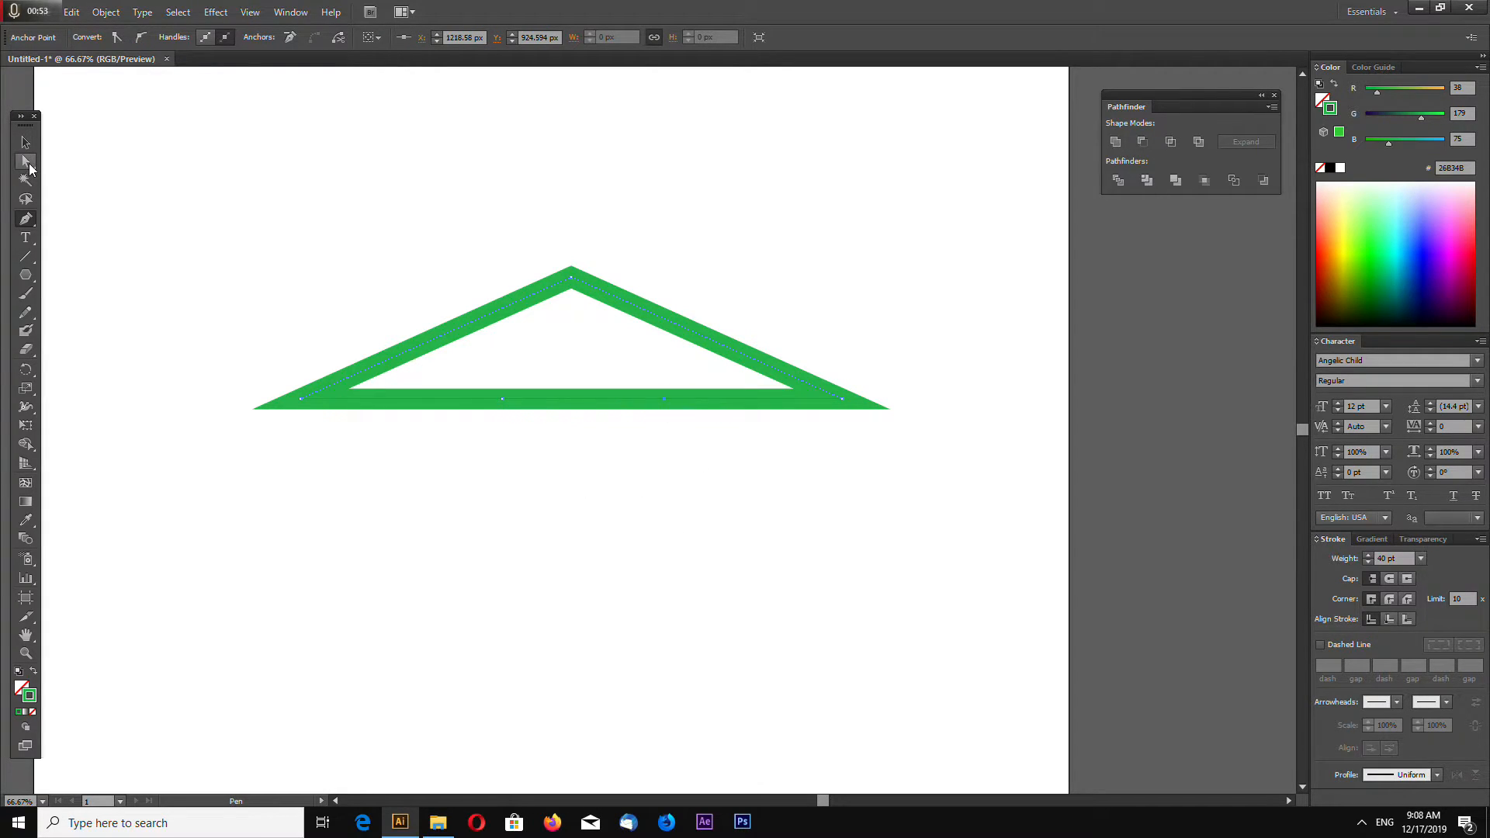
- Remove the right base segment, lengthen the right slope, and select the whole roof outline
drag(578, 376, 699, 456)
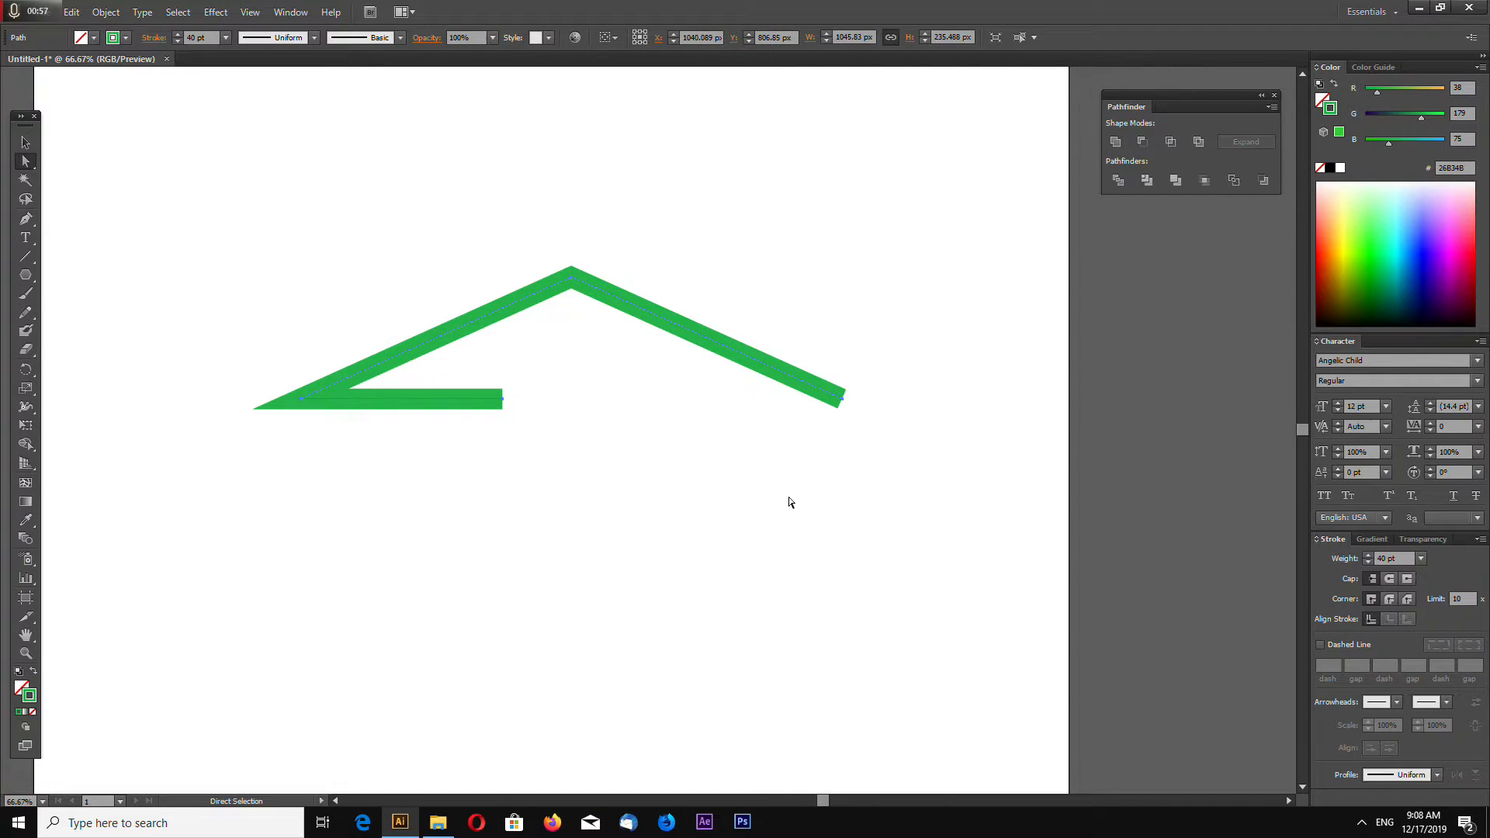
mouse_move(846, 406)
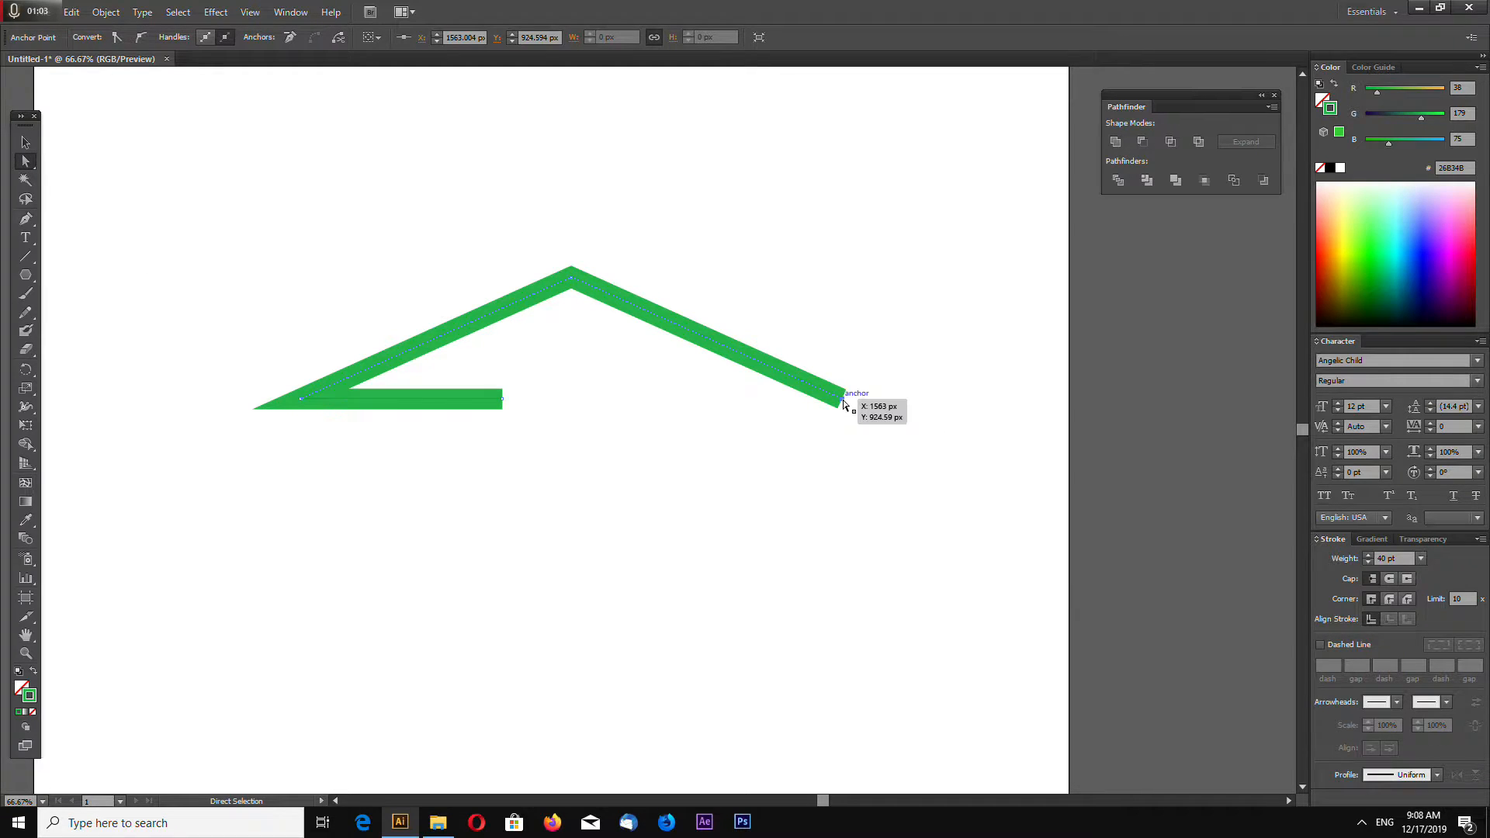
drag(841, 398, 973, 464)
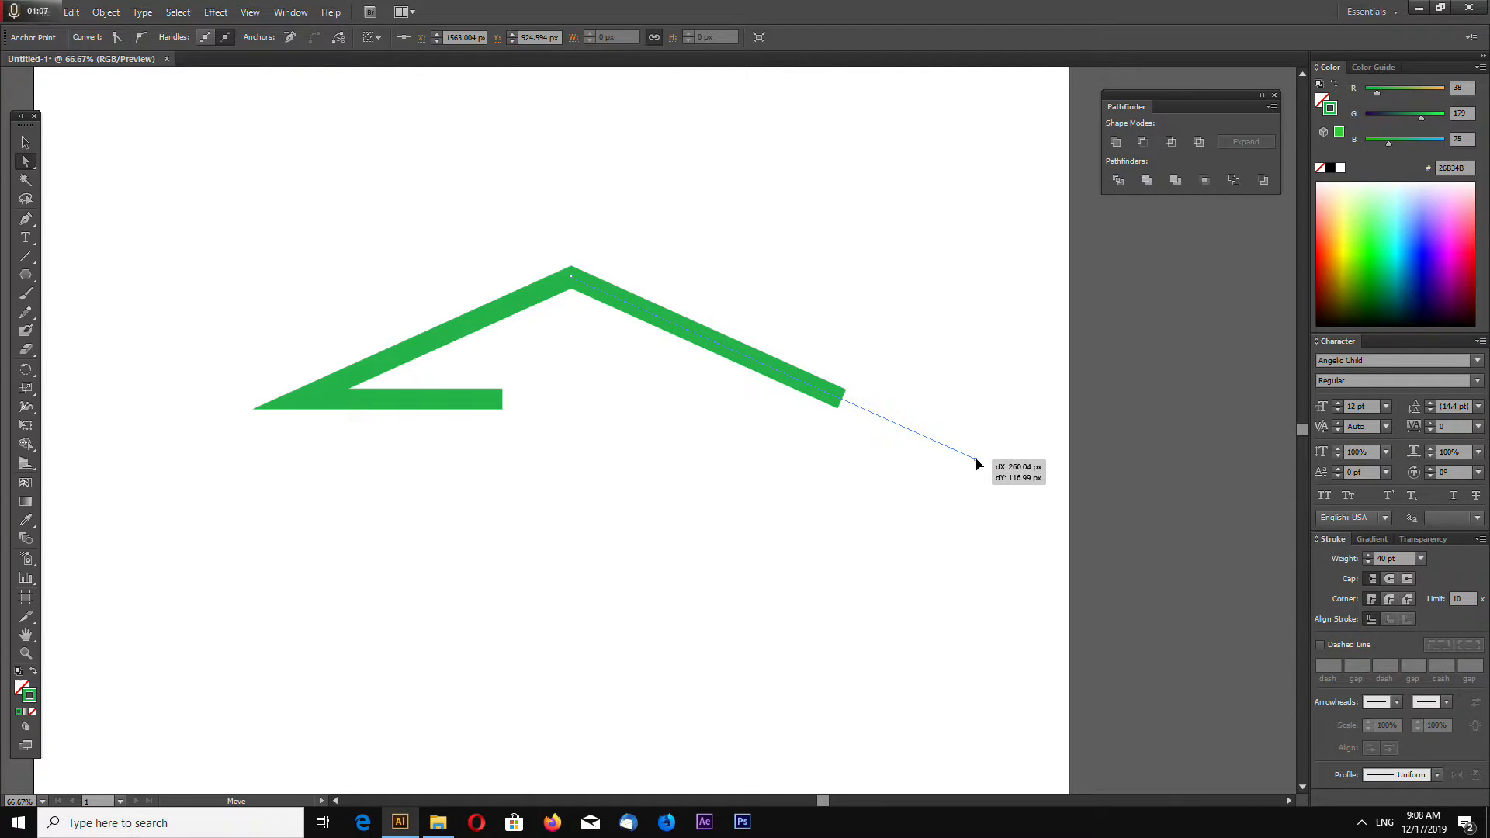
drag(841, 397, 974, 461)
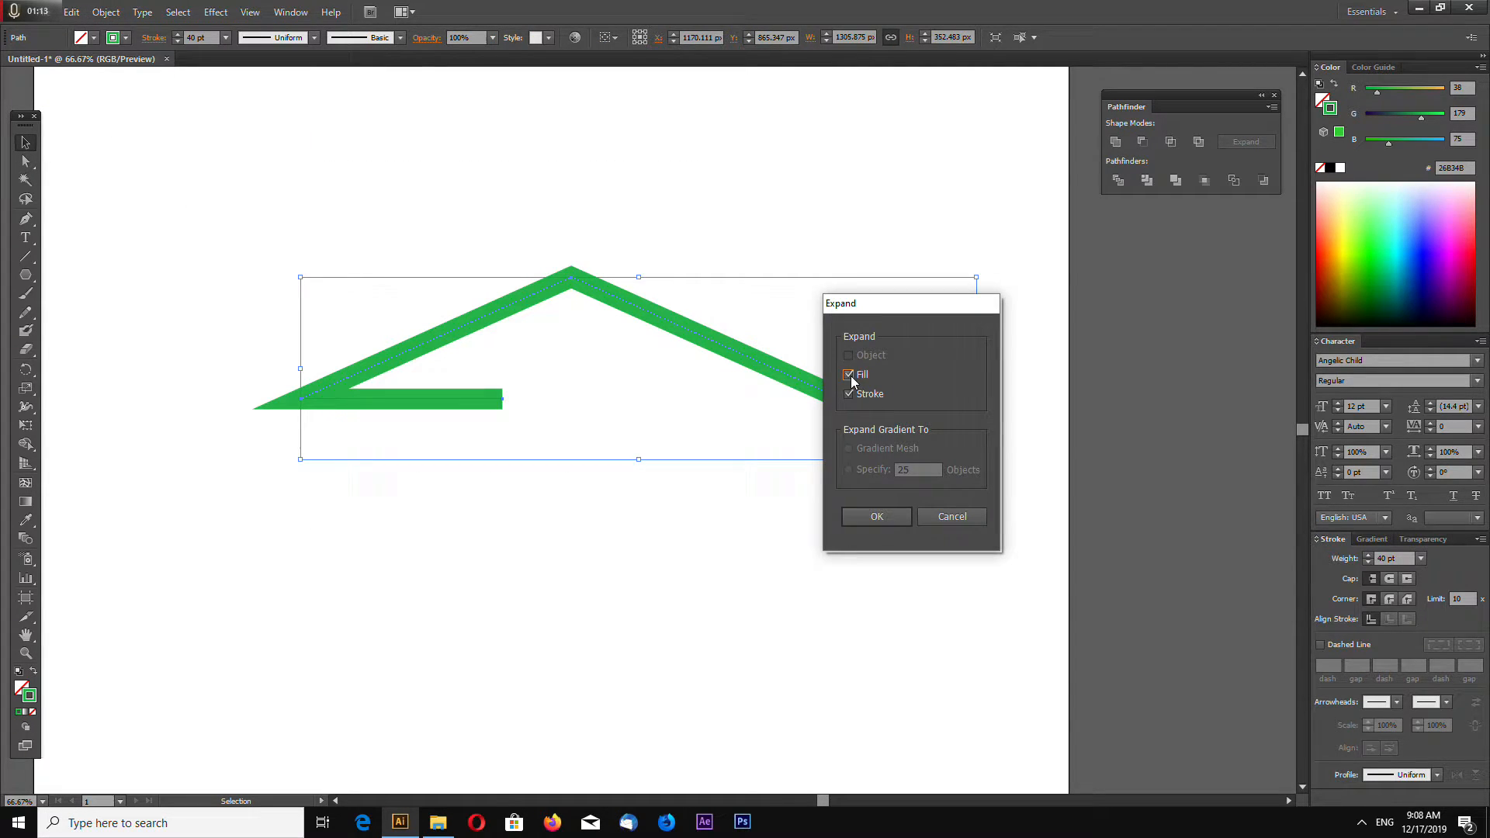
- Expand the roof outline and subtract a rectangle with Minus Front to flatten the eave
click(874, 516)
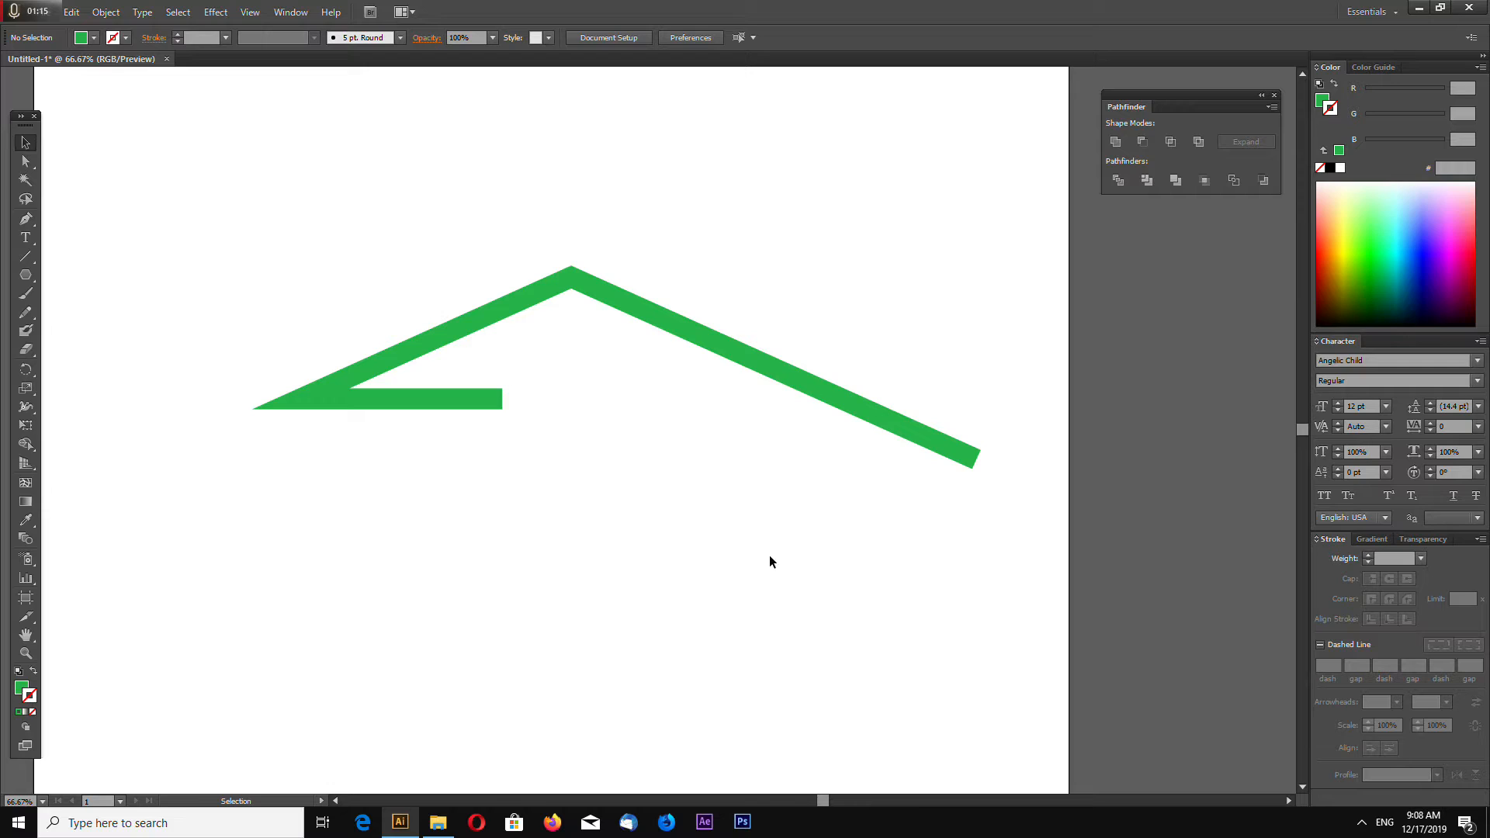
click(25, 275)
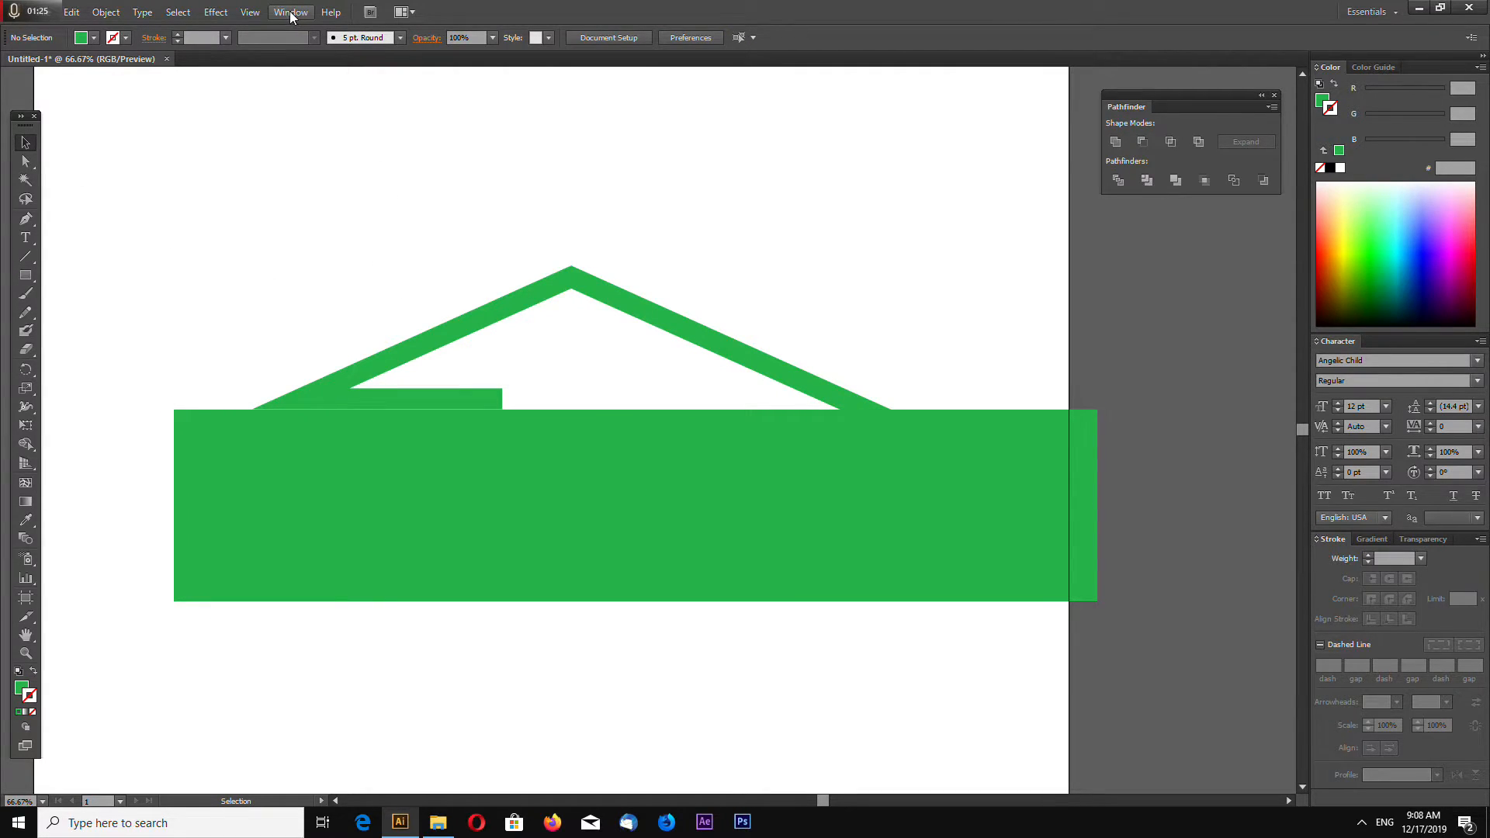
click(291, 12)
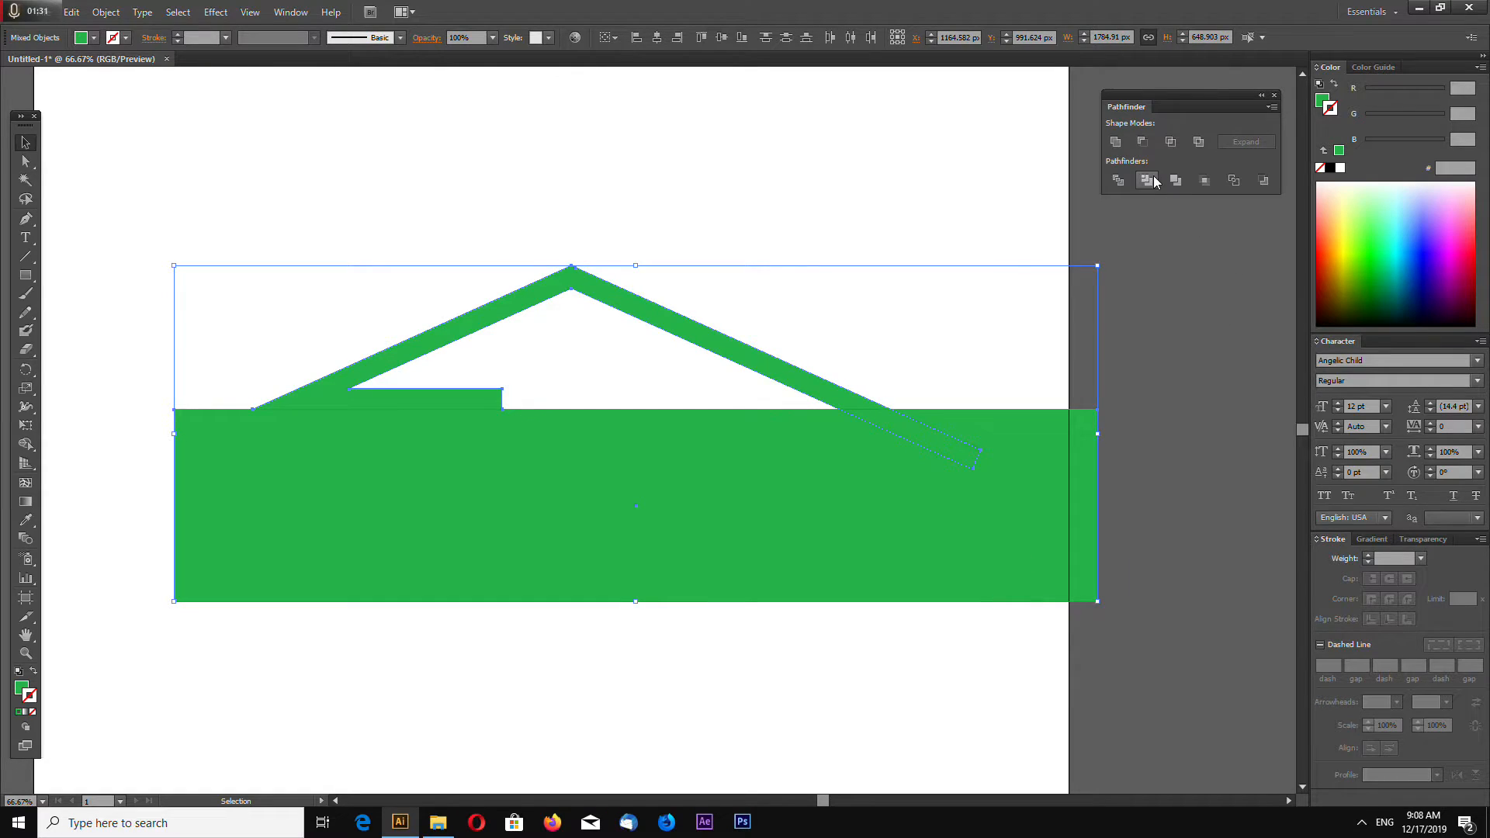
mouse_move(1143, 141)
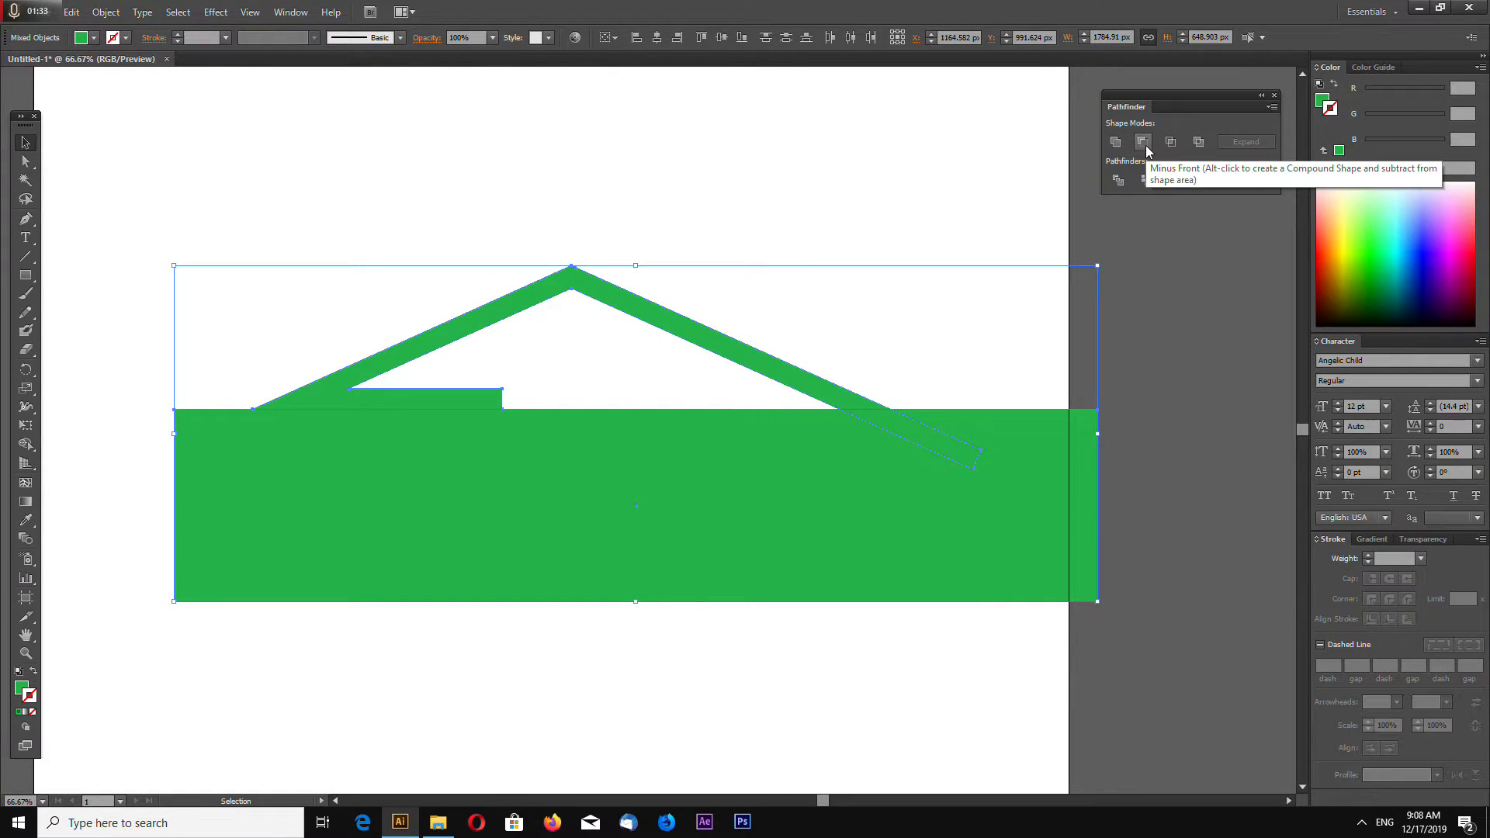
click(1142, 141)
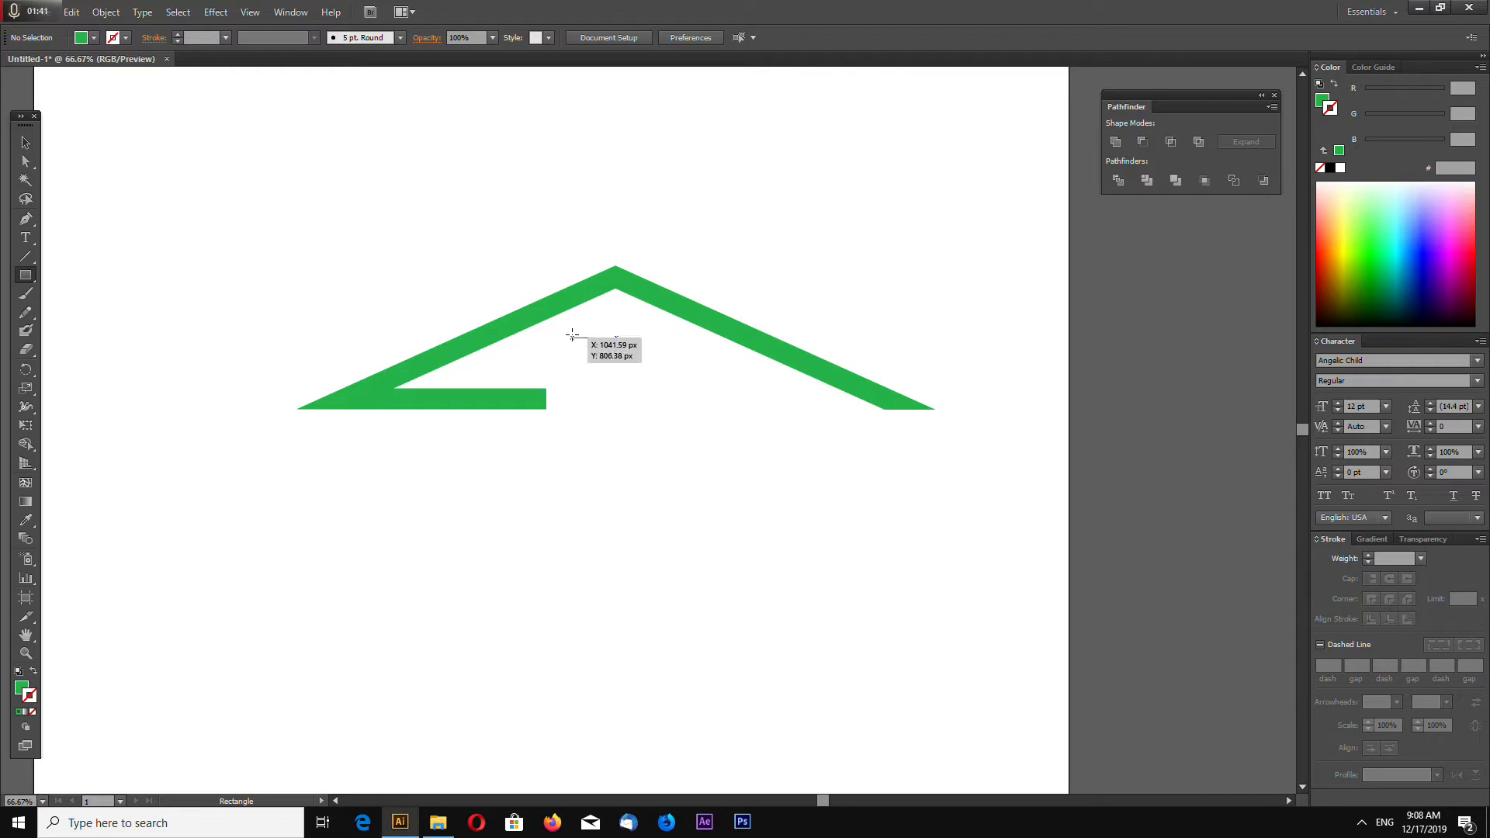
- Build a 2×2 grid of square panes, group them, then group the window with the roof
drag(570, 333, 594, 356)
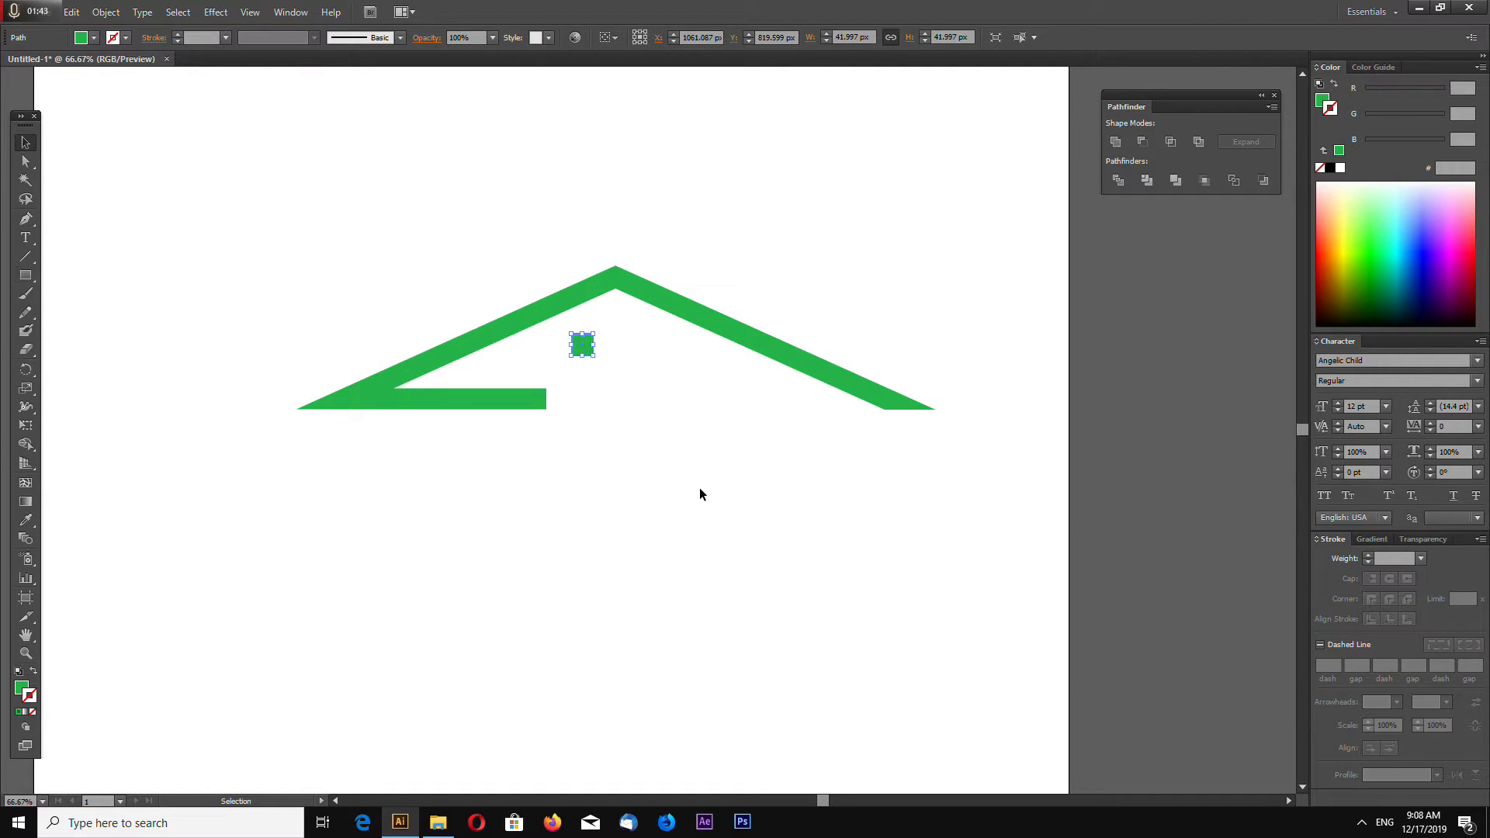
drag(582, 344, 588, 334)
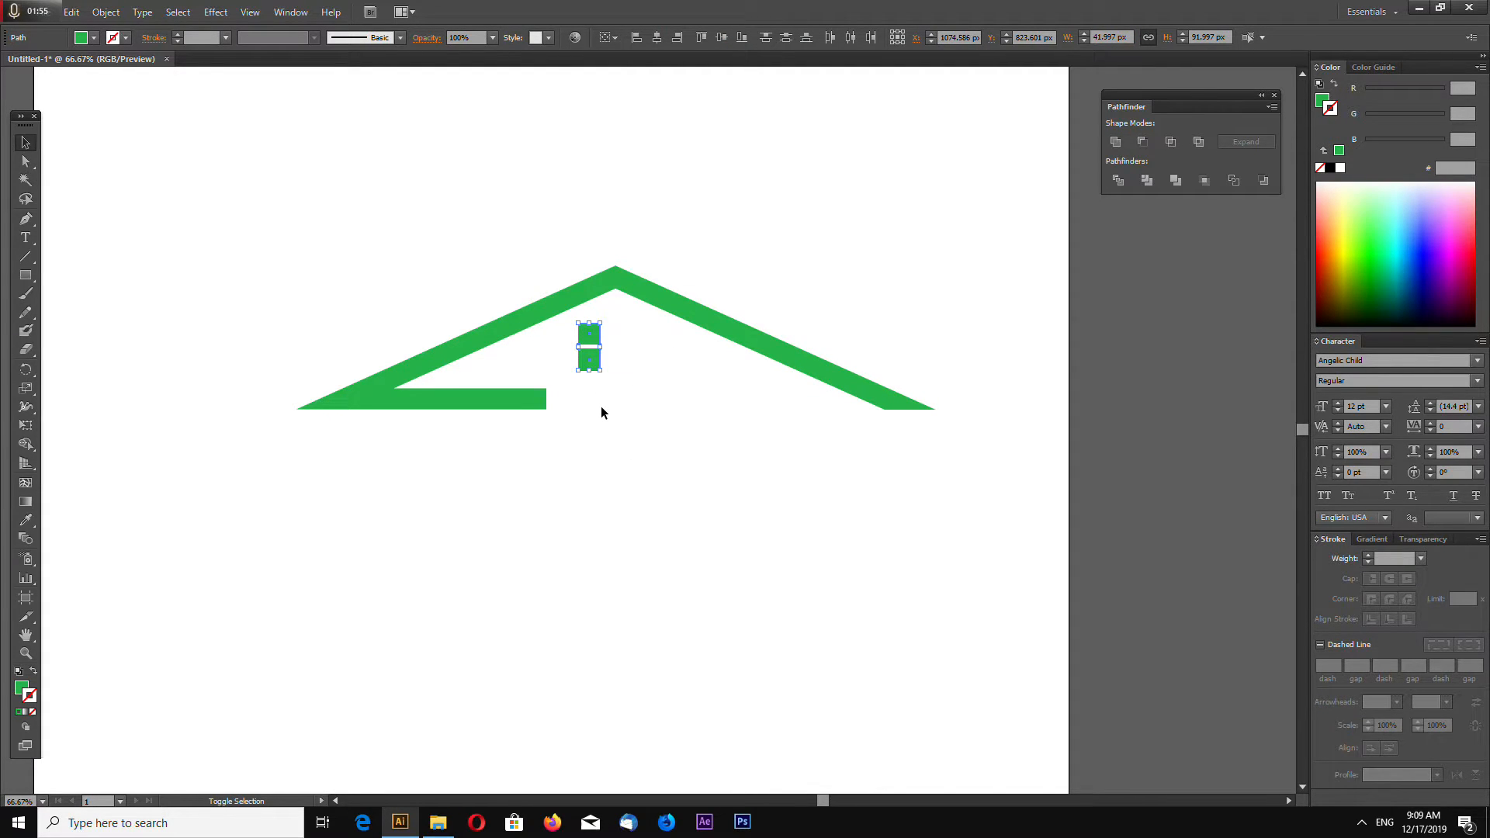
drag(589, 346, 613, 346)
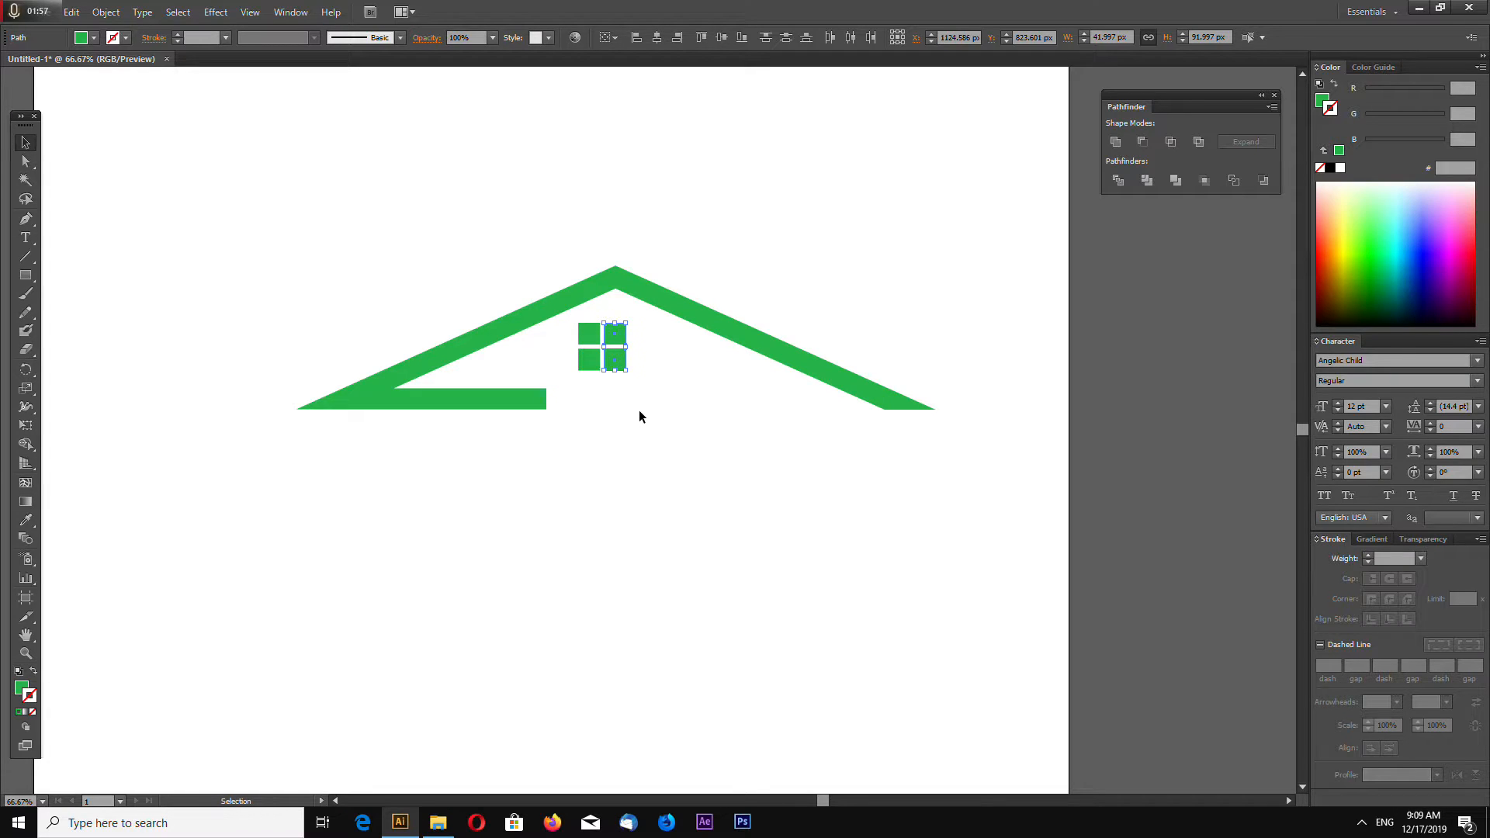
right_click(598, 342)
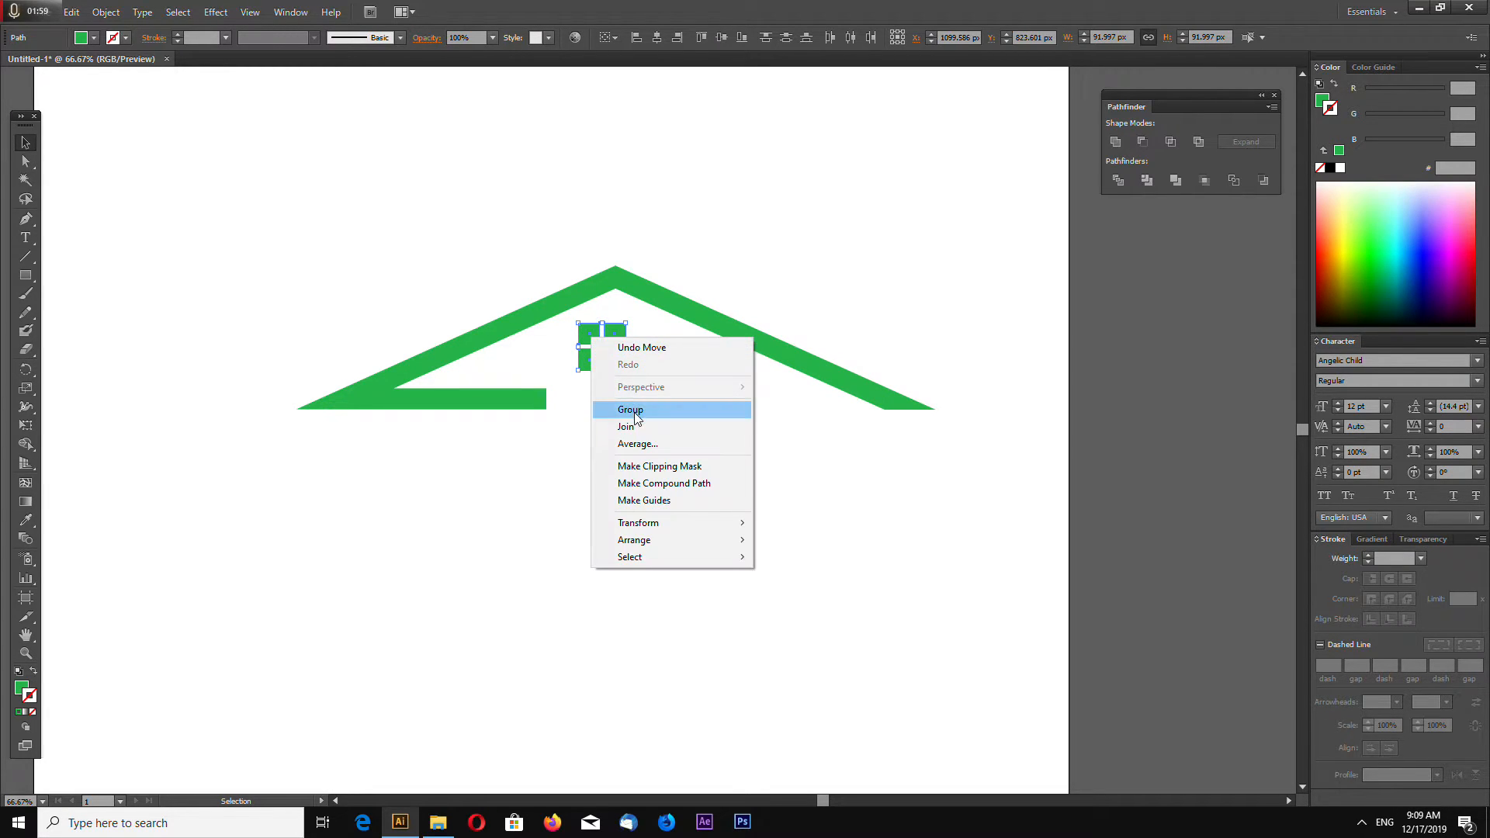
click(629, 410)
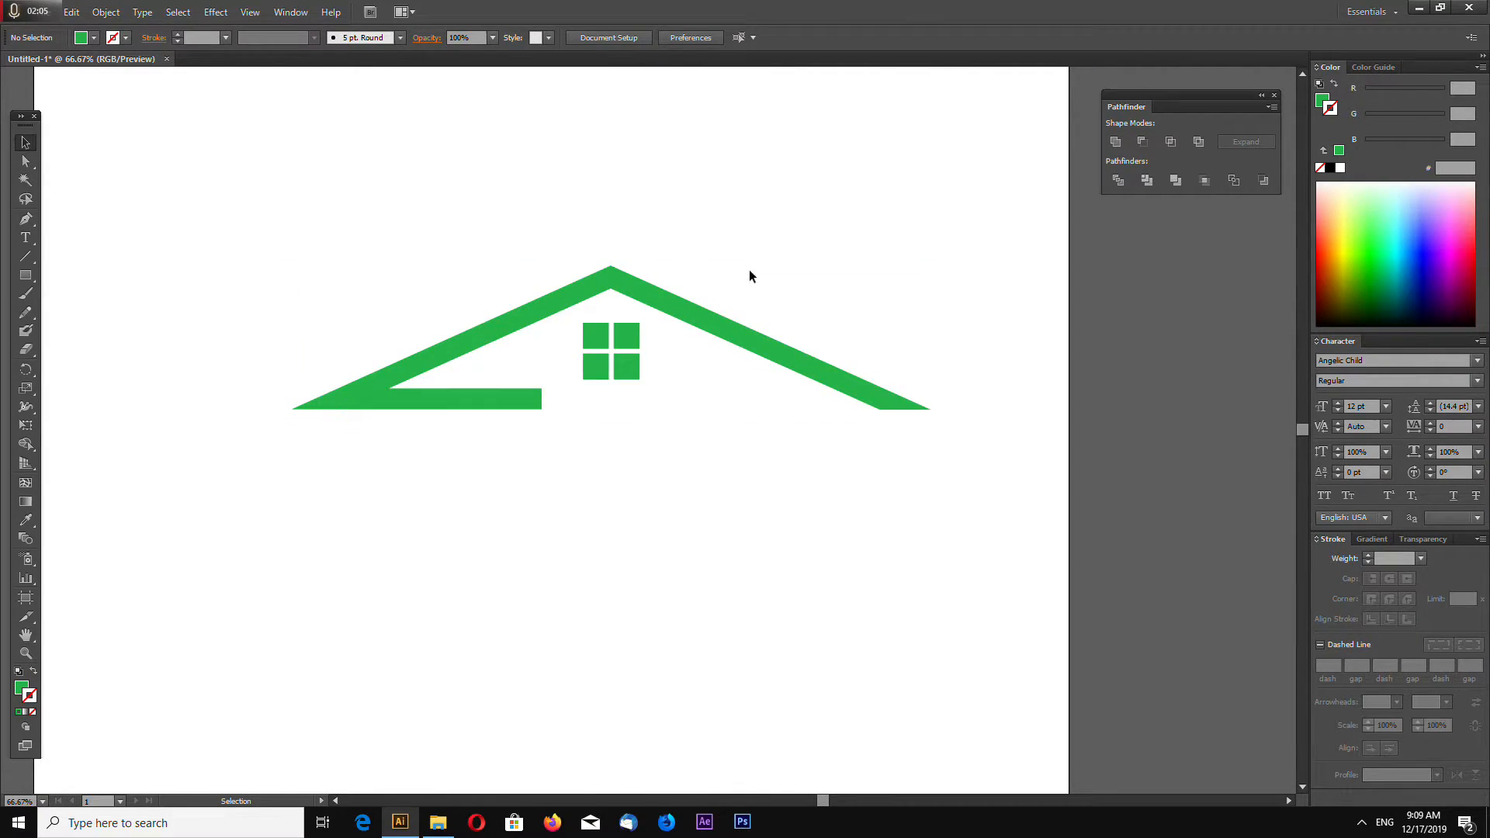
right_click(610, 342)
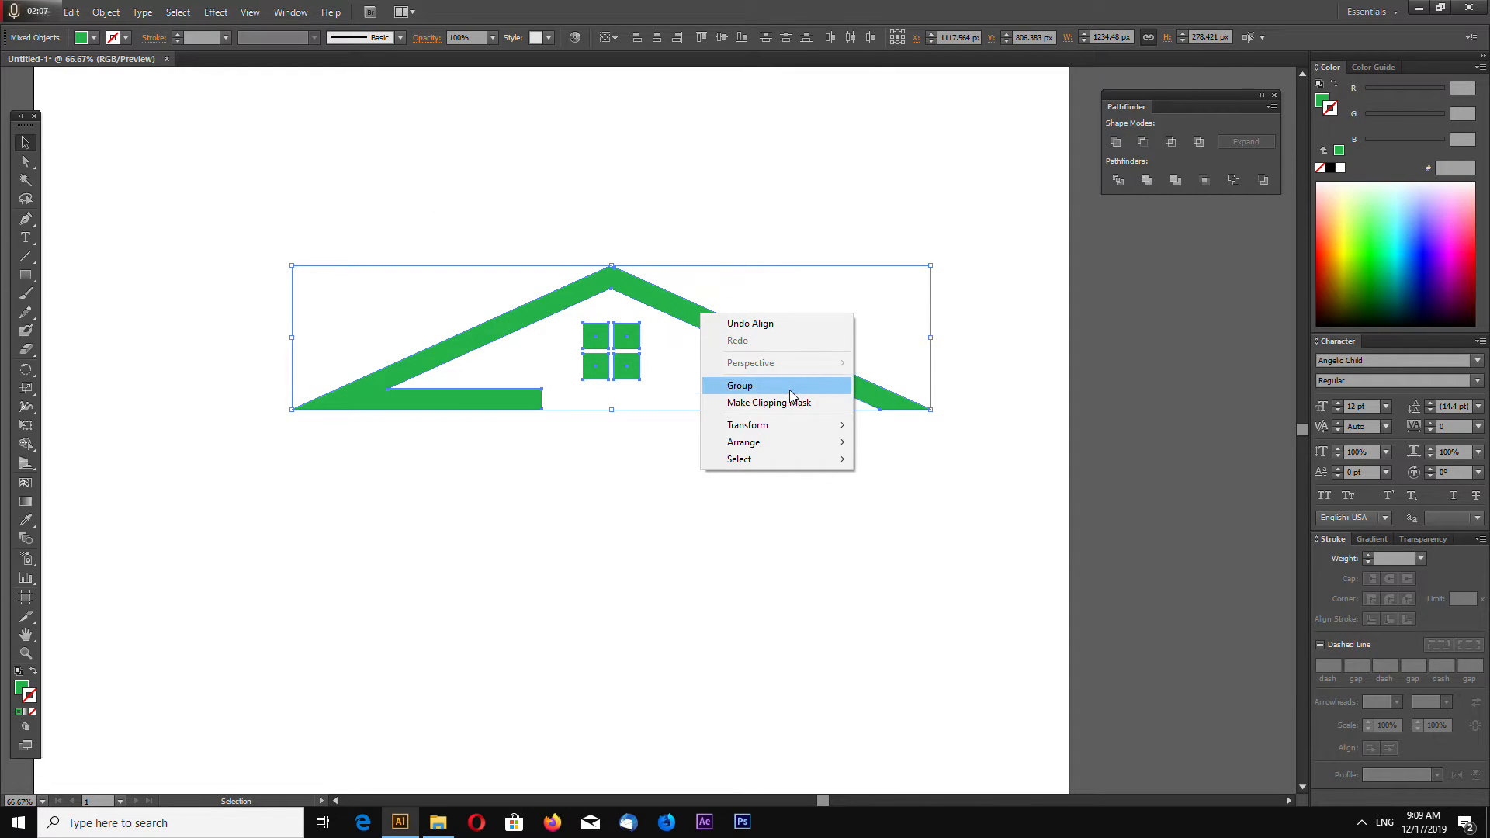
click(740, 386)
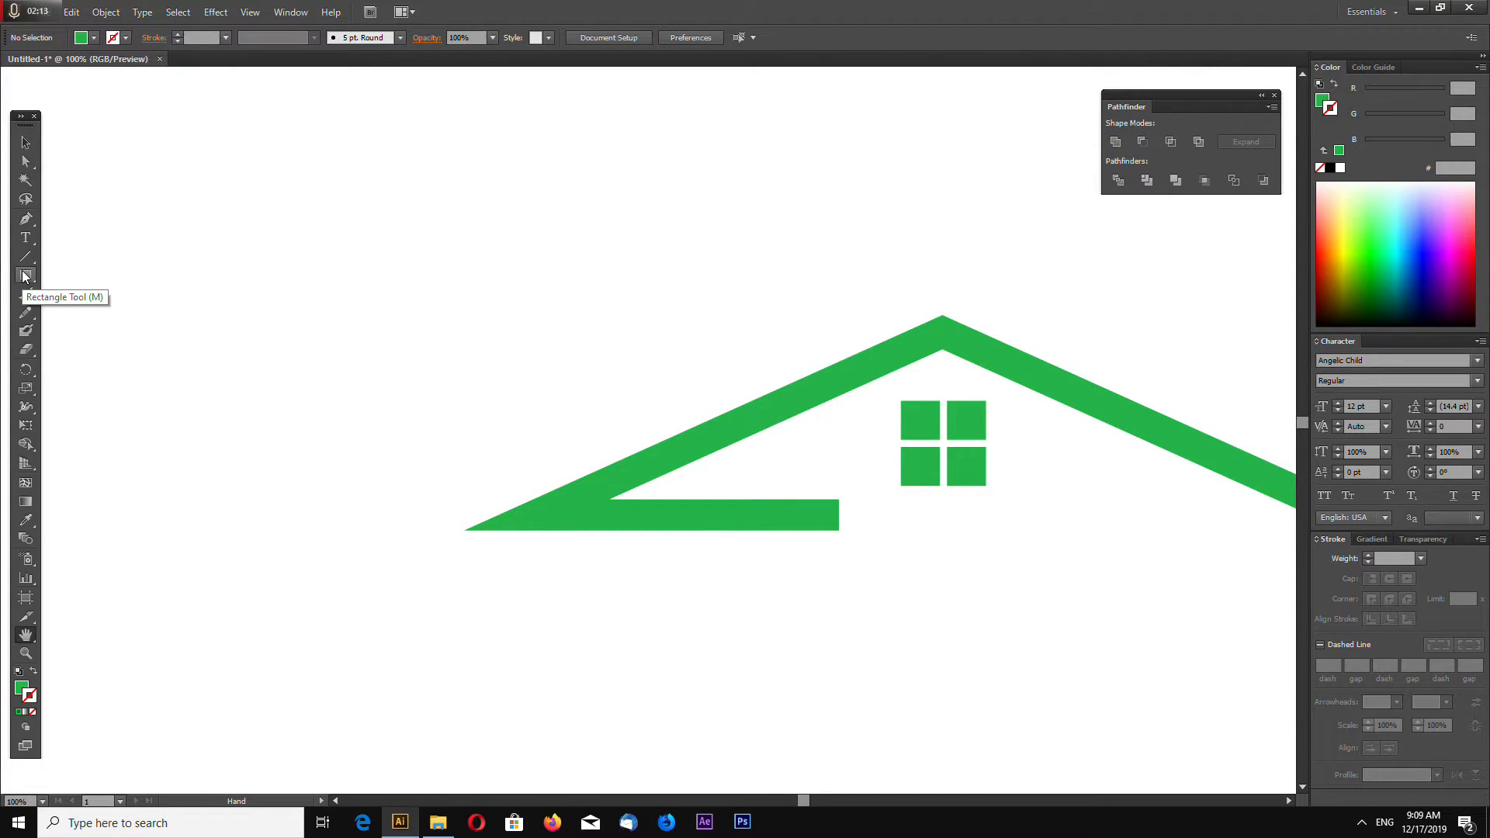
- Draw the chimney rectangle, then slide a slanted strip down the left slope to the base
click(26, 276)
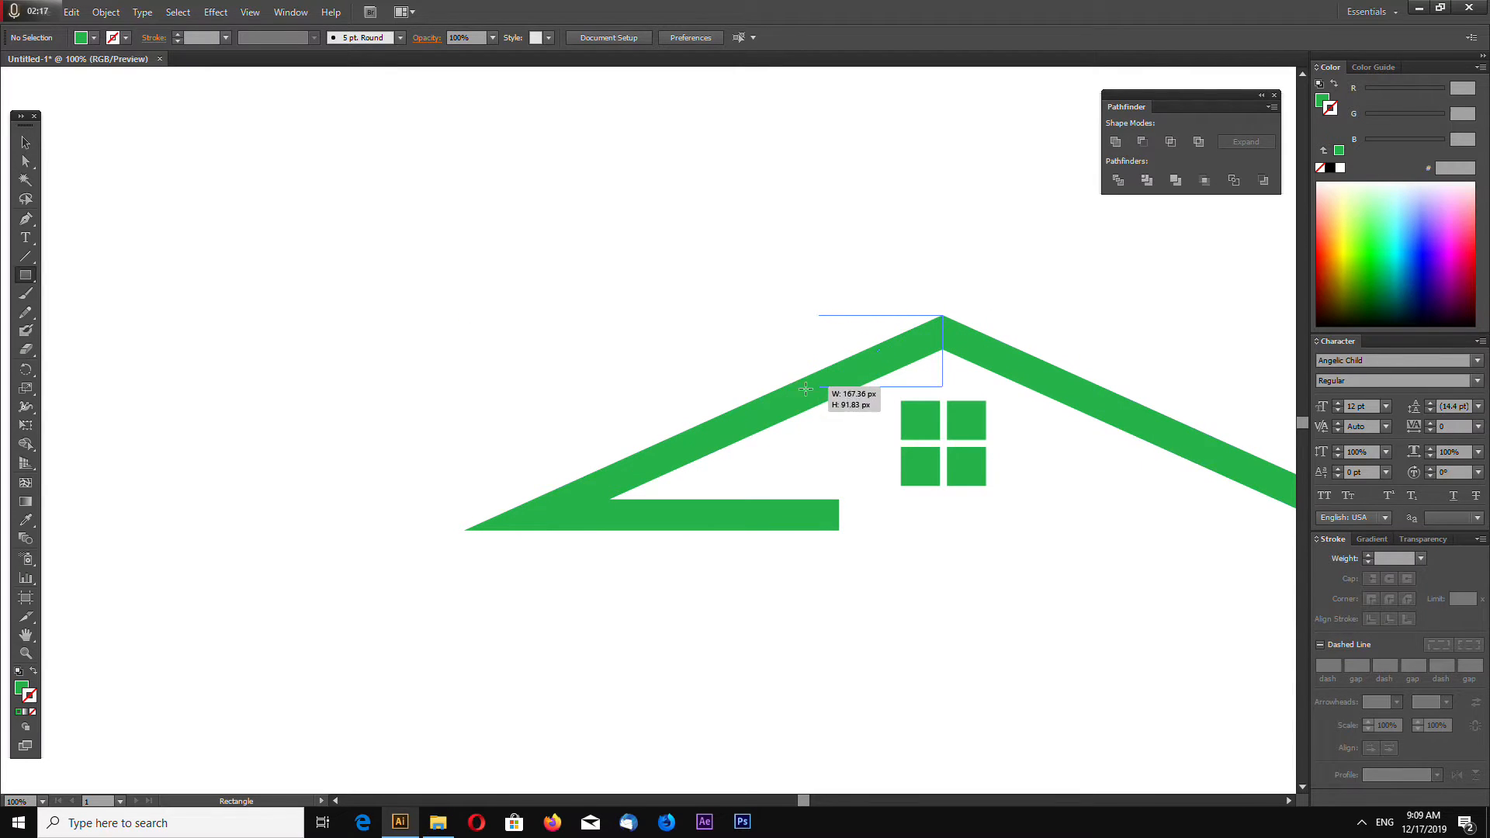
drag(815, 312, 943, 415)
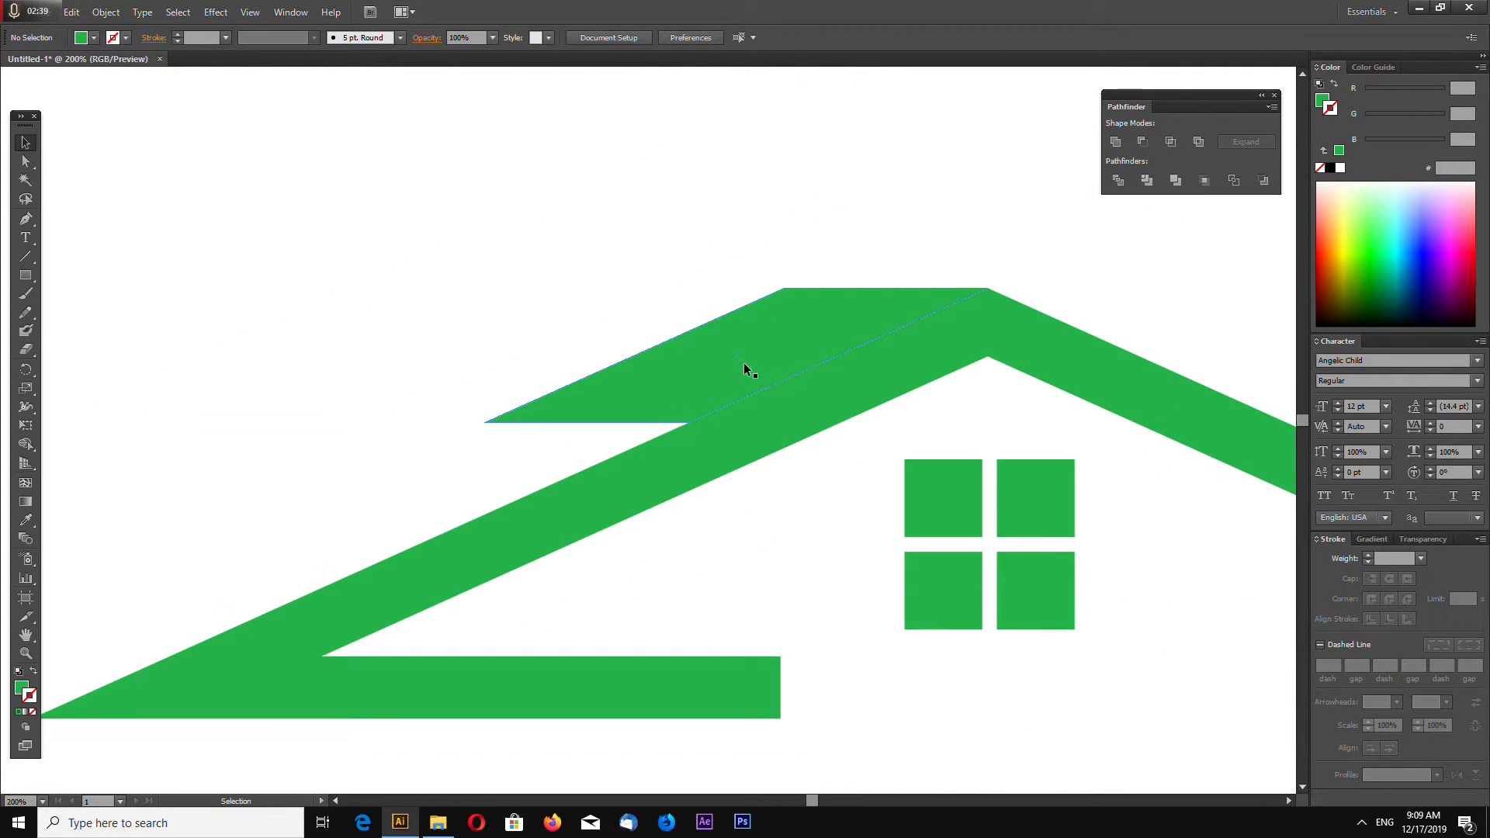
click(746, 368)
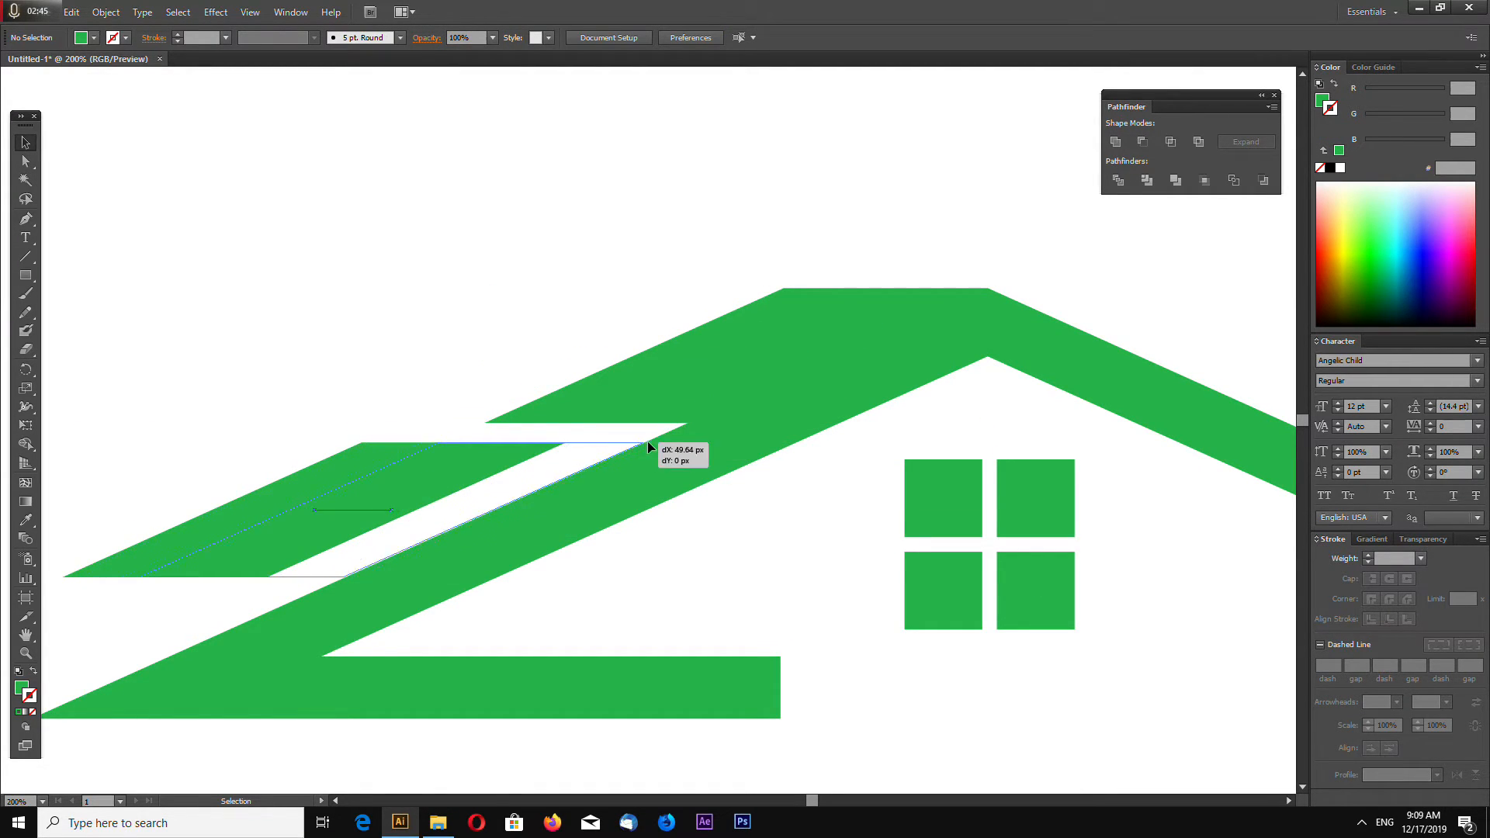
drag(647, 449, 689, 449)
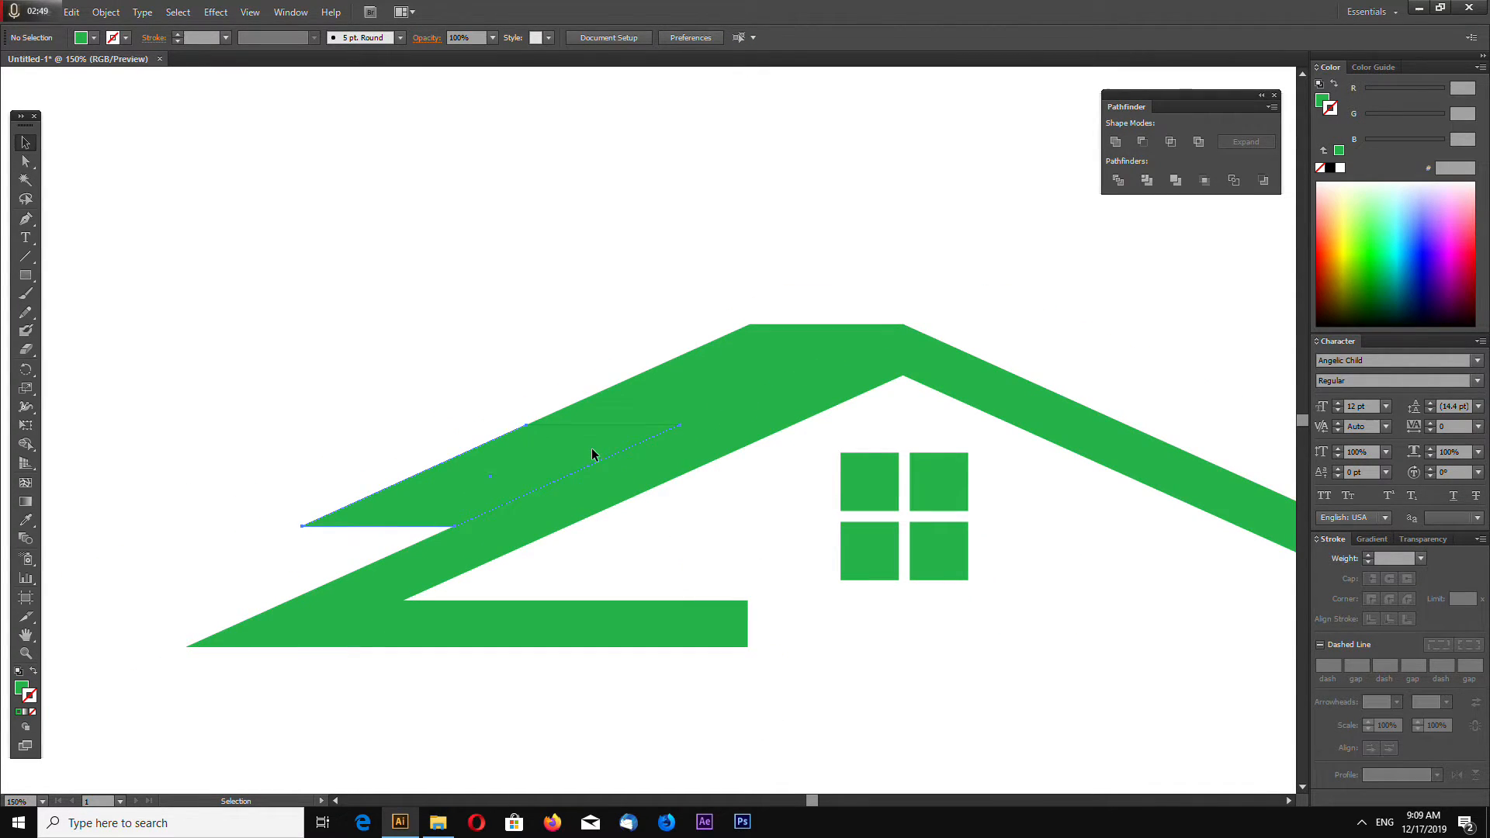
click(598, 454)
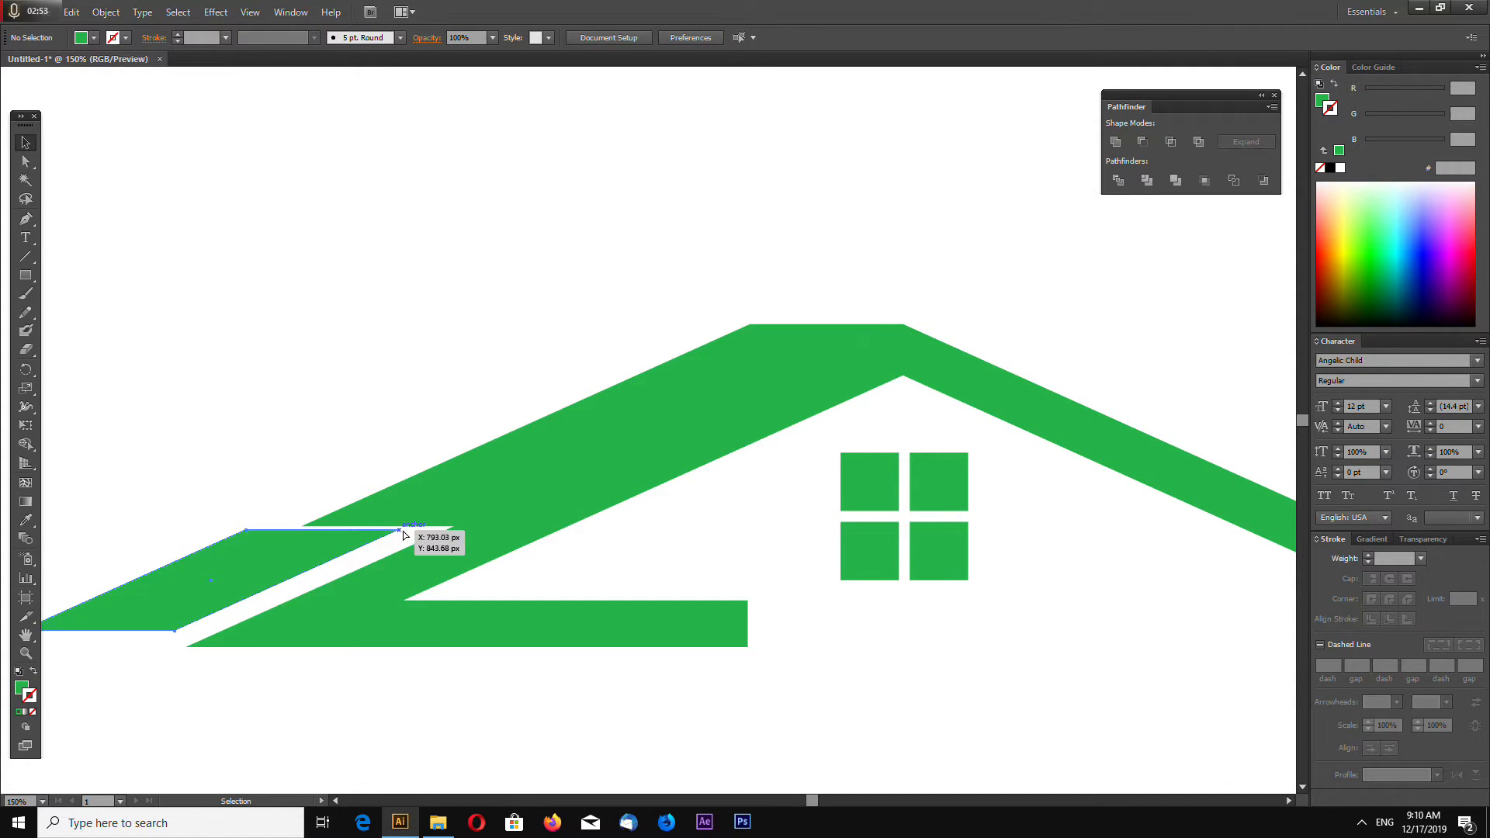
drag(409, 529, 454, 530)
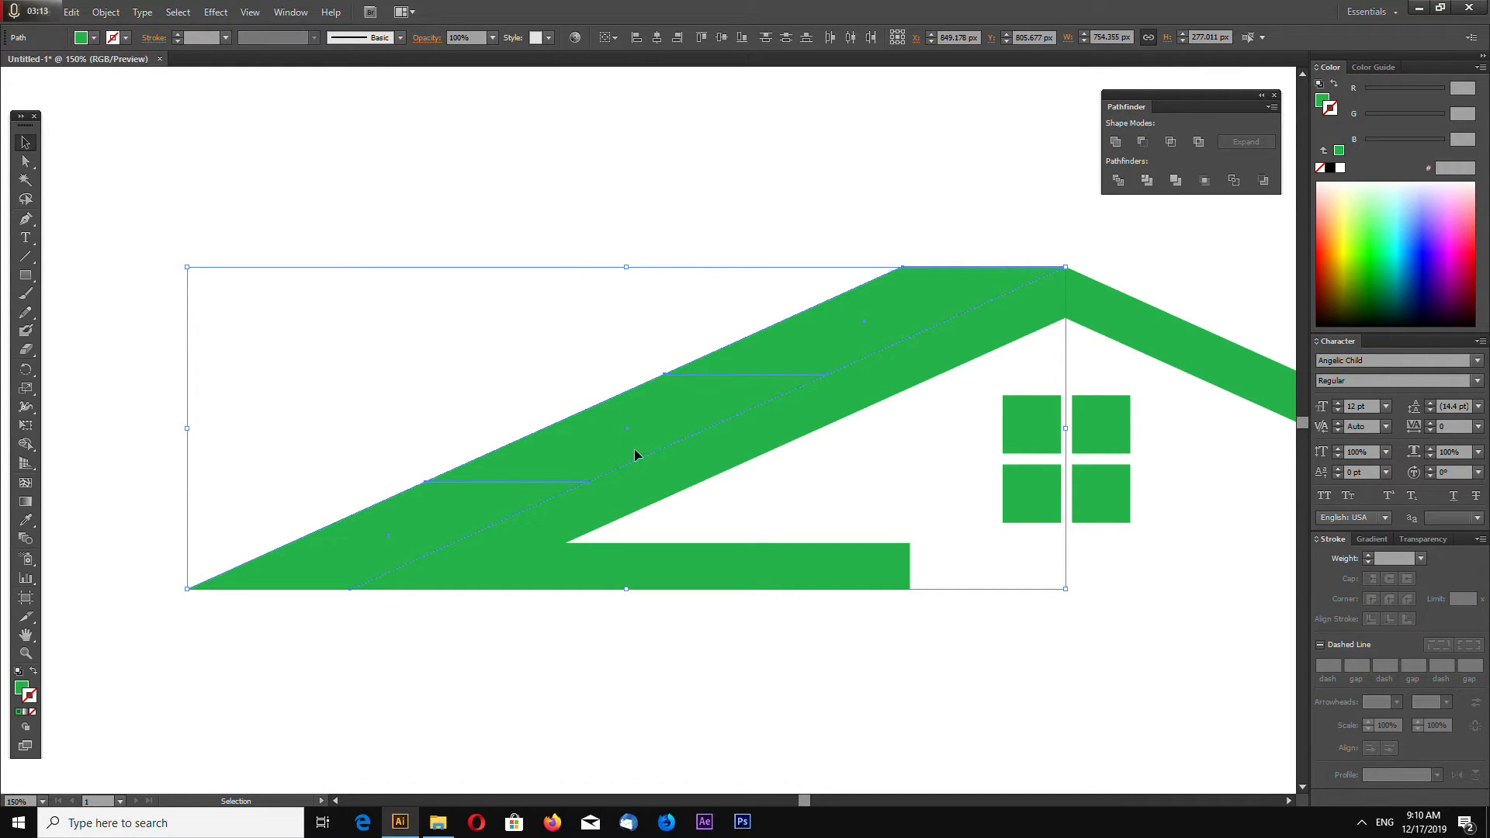
- Scale each panel piece to 90% with Transform Each, then deselect
click(106, 12)
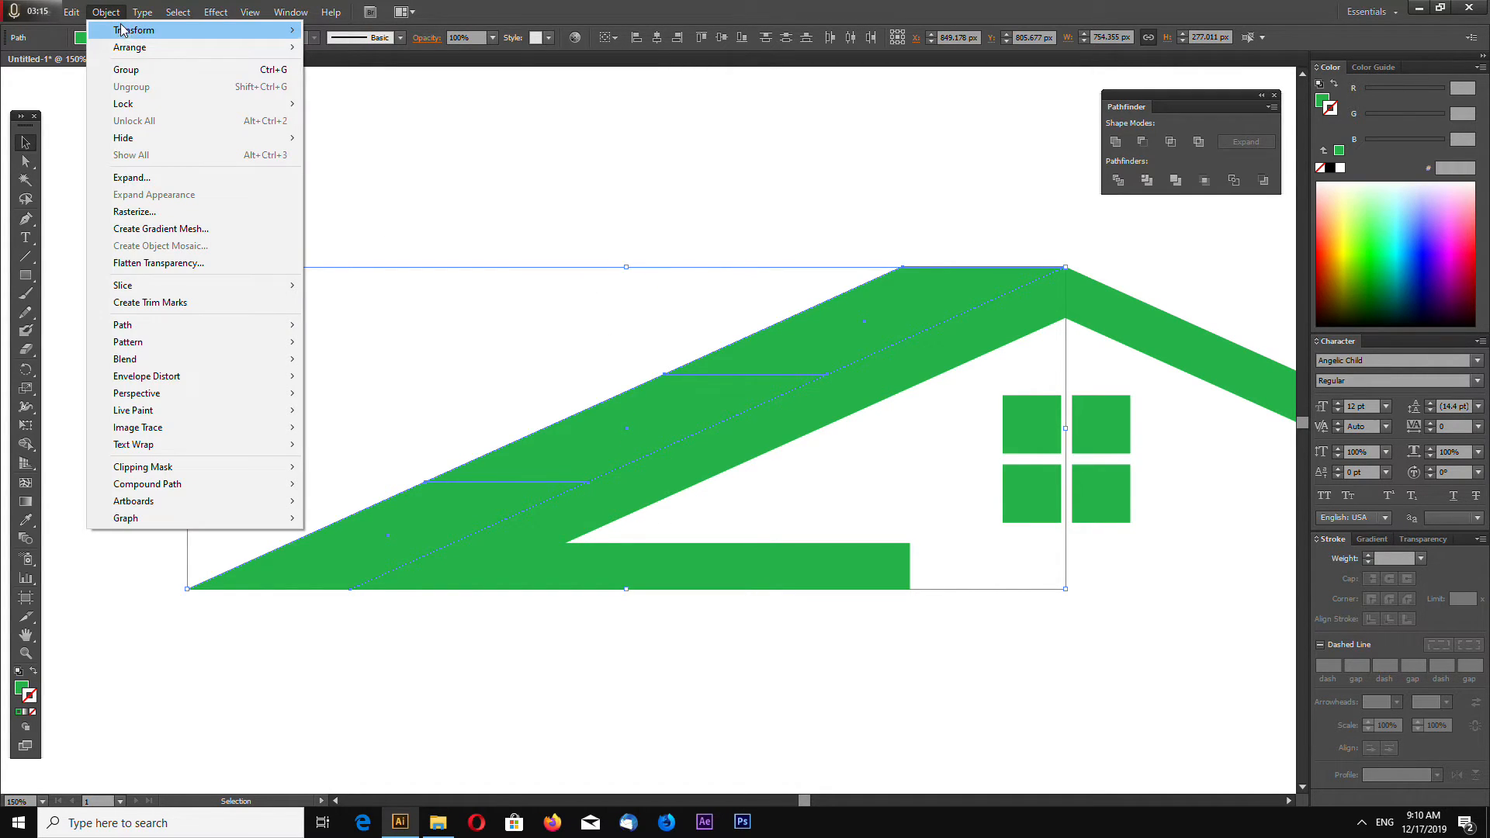
click(135, 29)
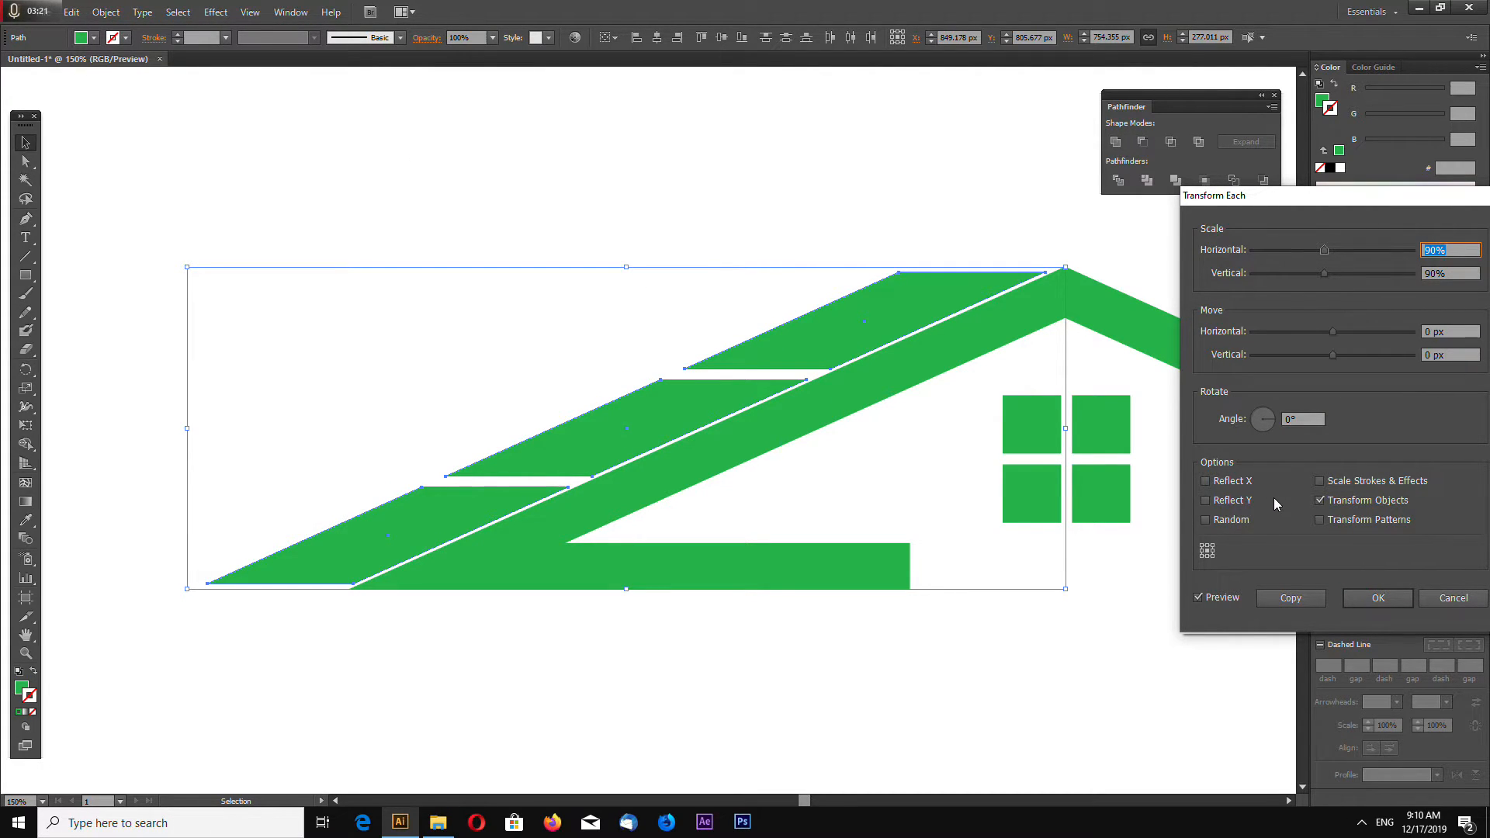
click(1377, 597)
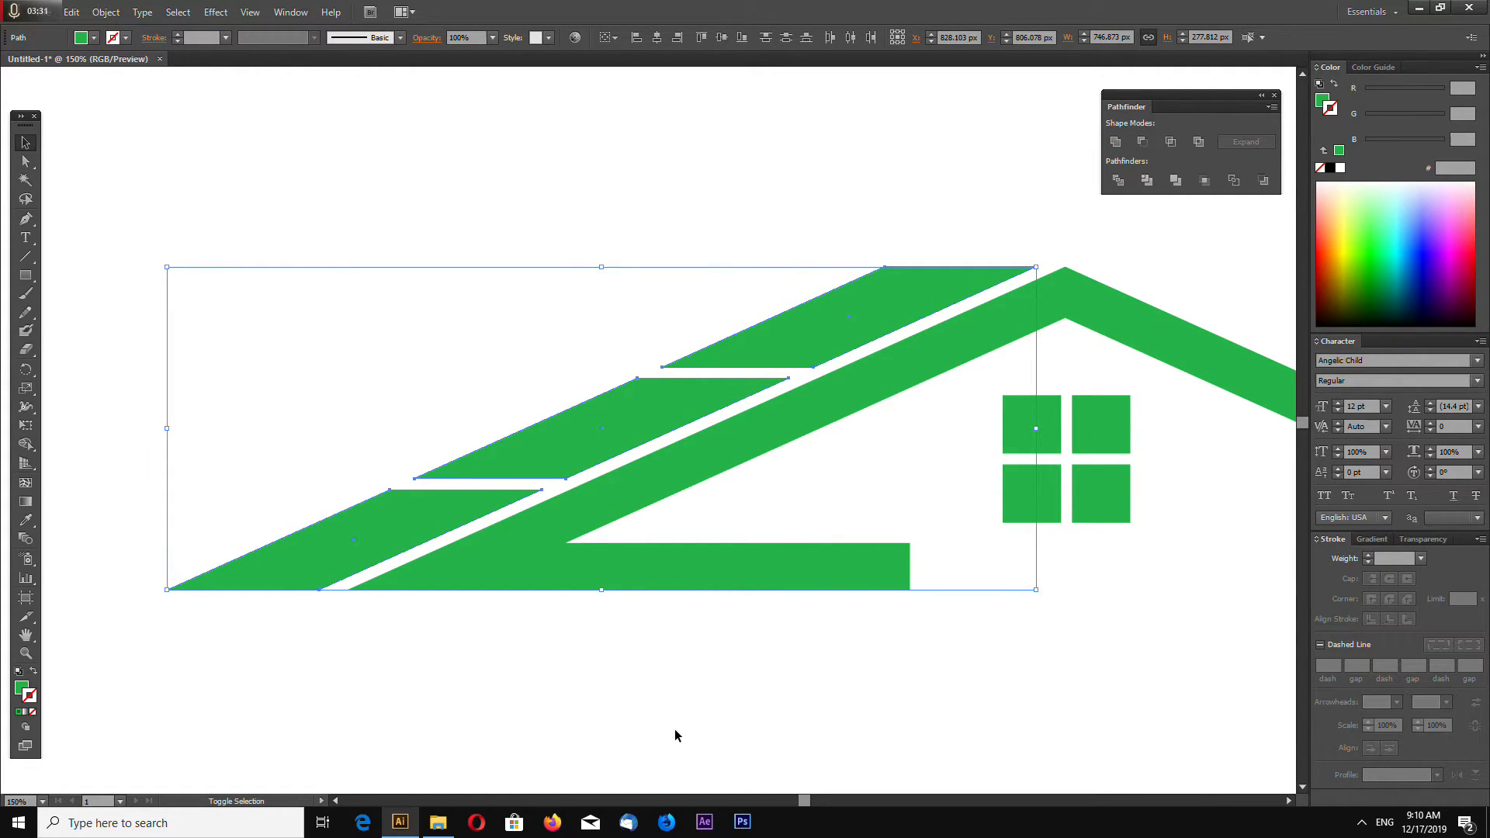
click(1320, 103)
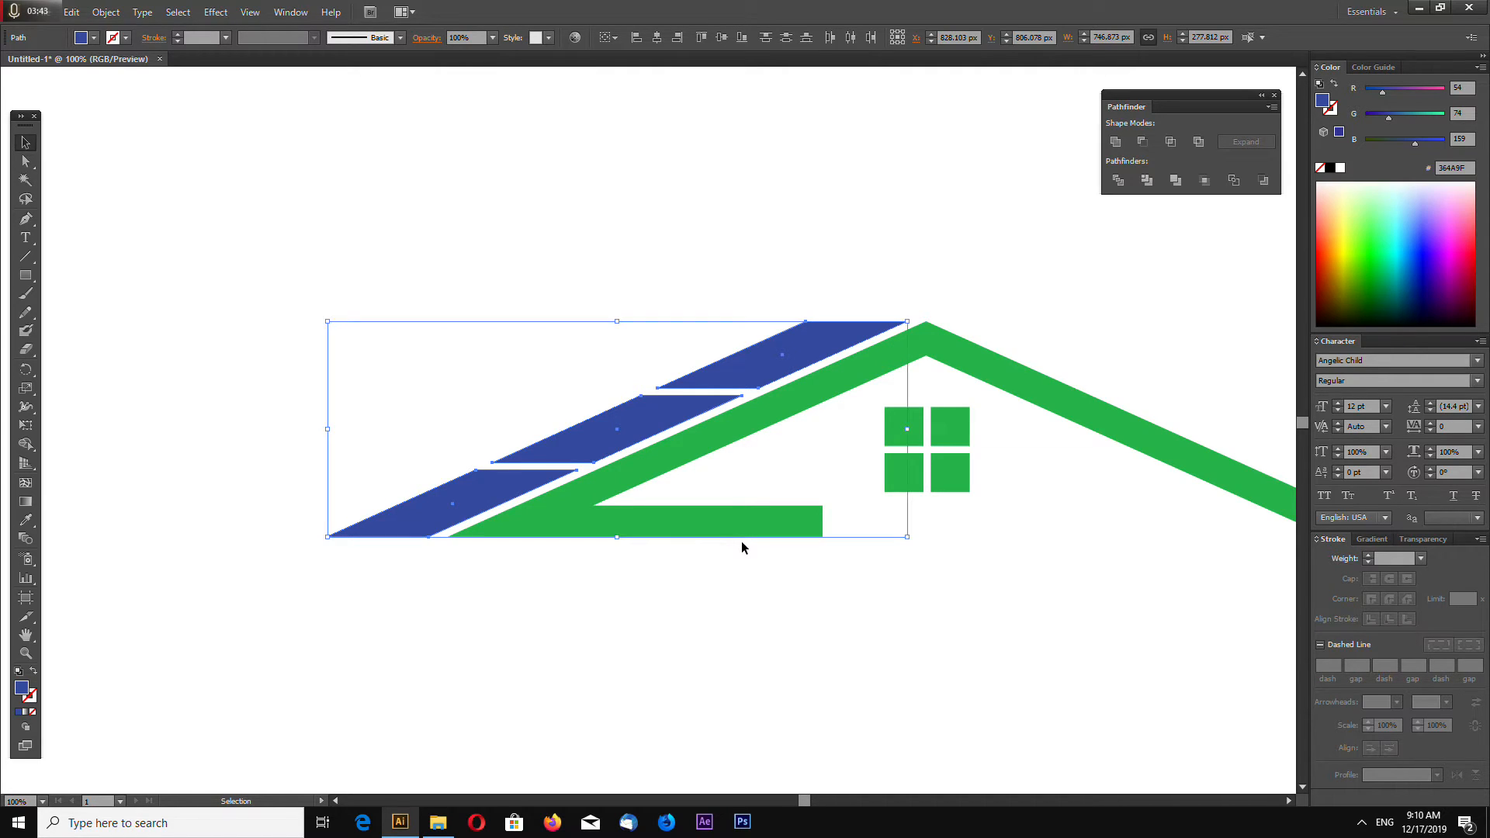
- Copy the blue panel row into another row and select the panels overlapping the roof
drag(617, 428, 513, 427)
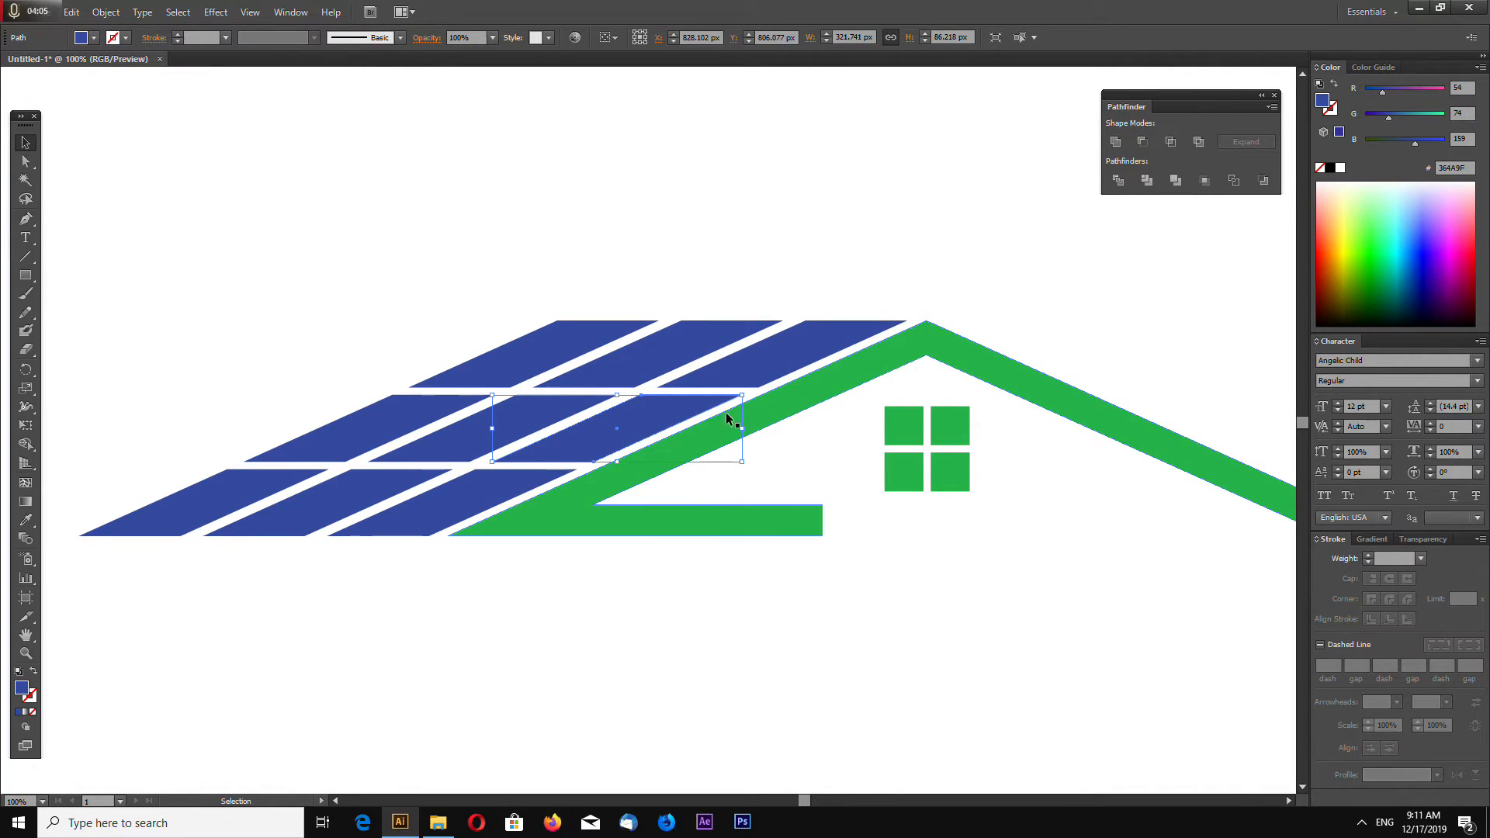
click(429, 665)
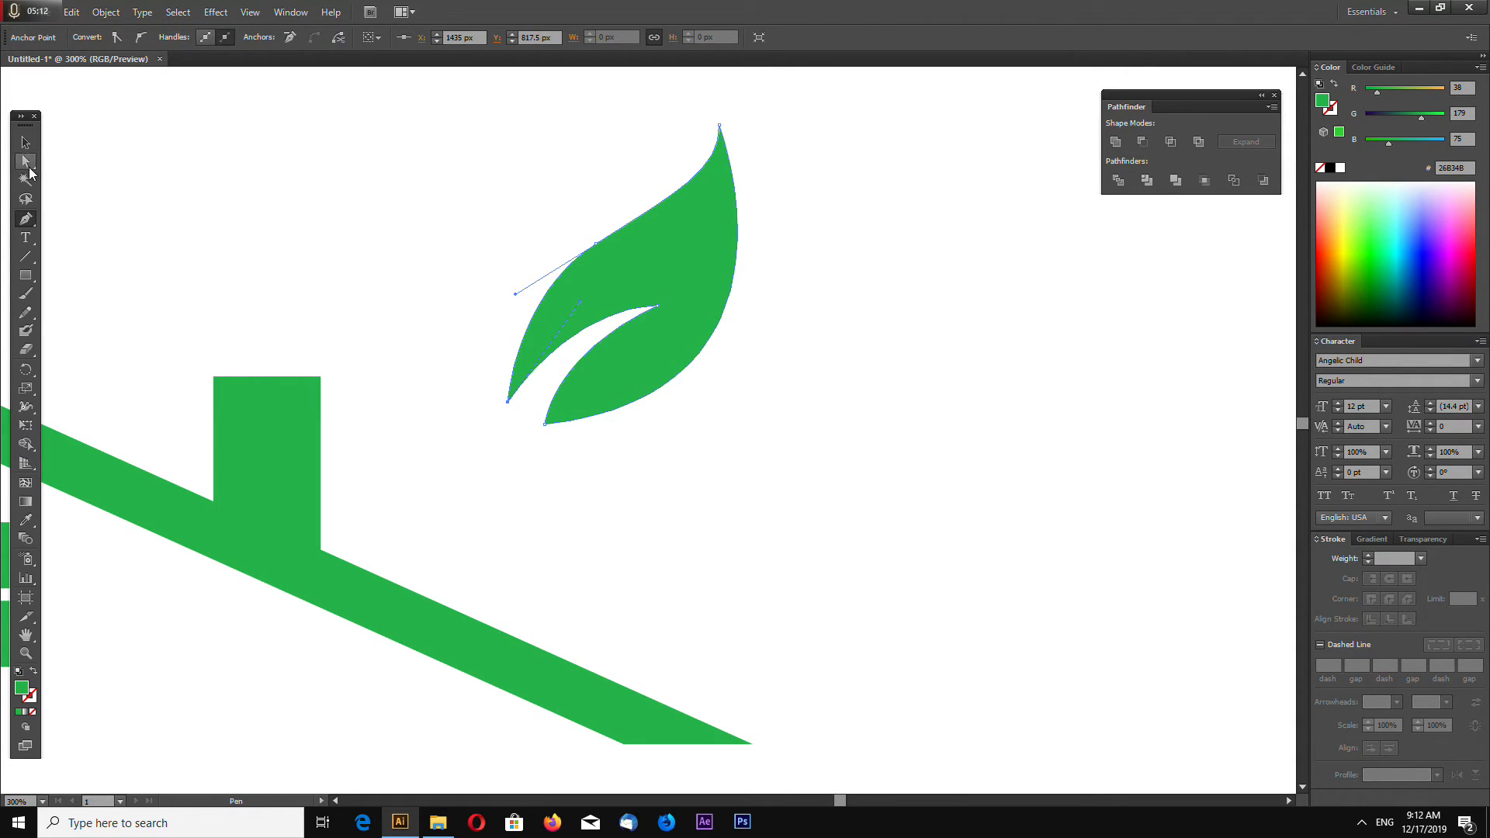
- Reshape the leaf's inner curve anchor and handles, then pan the chimney into view
click(24, 141)
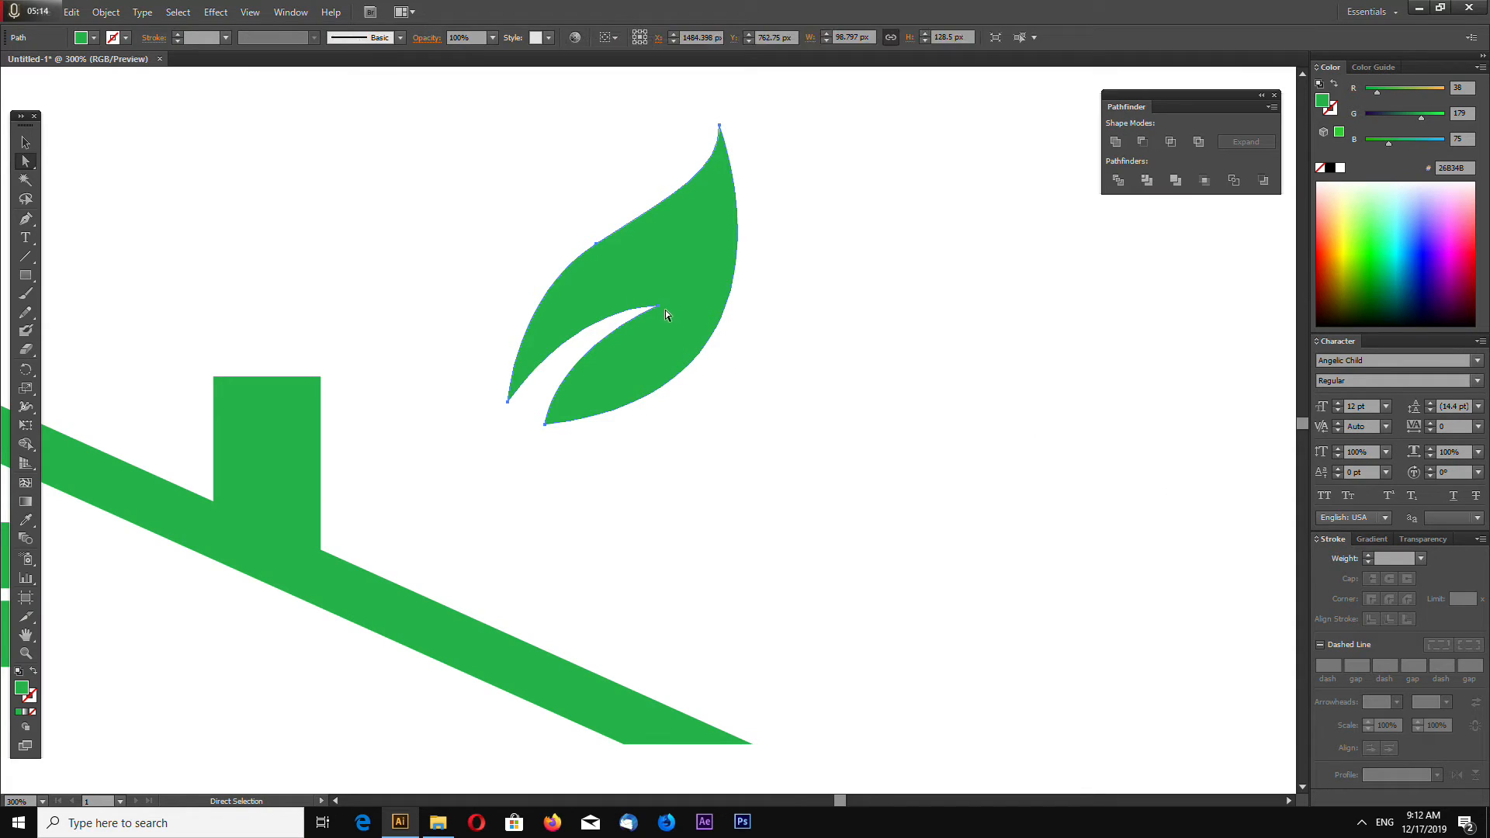
drag(665, 316, 671, 280)
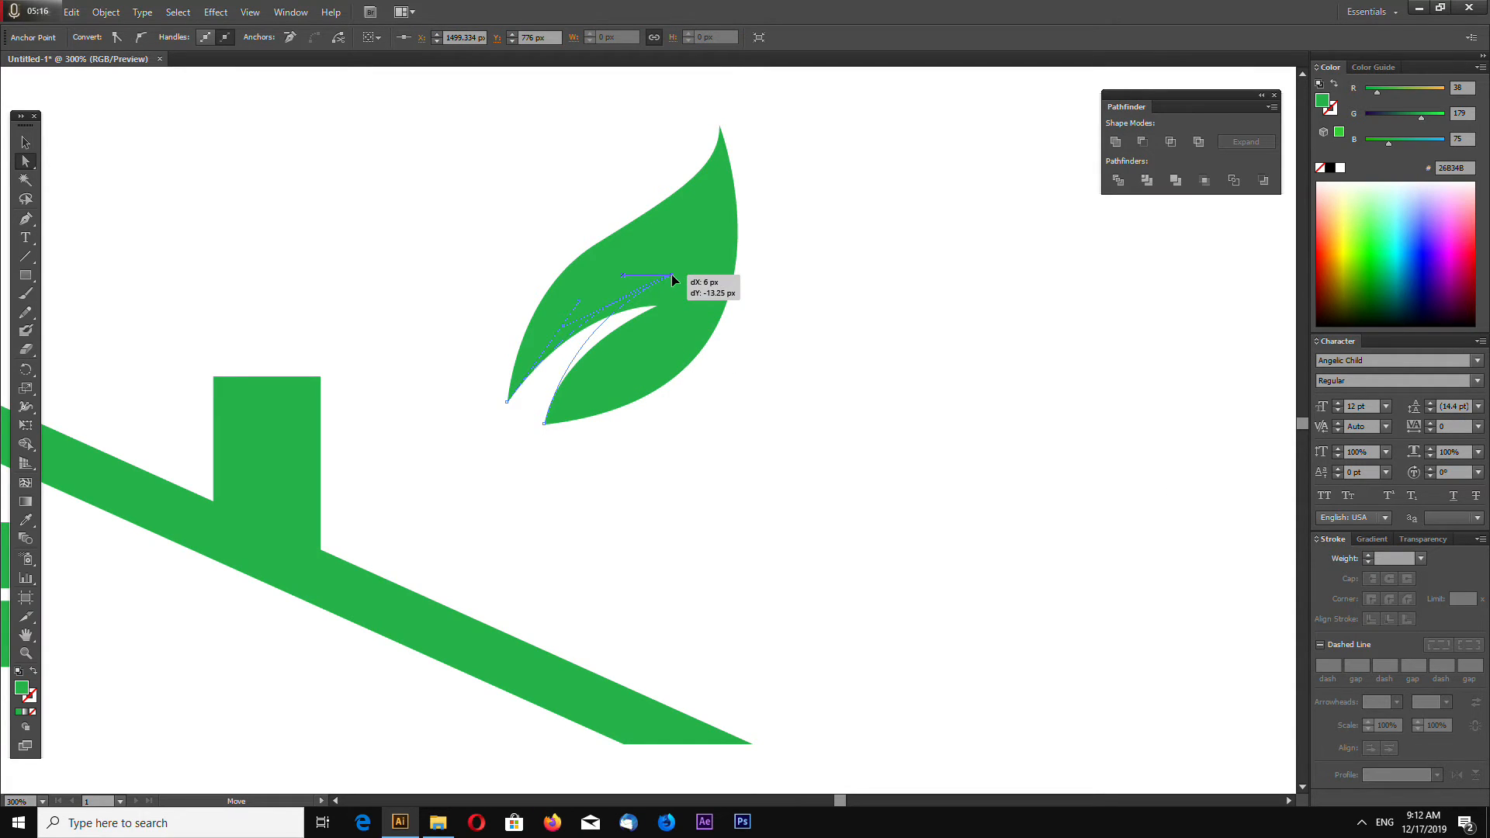
drag(627, 276, 565, 395)
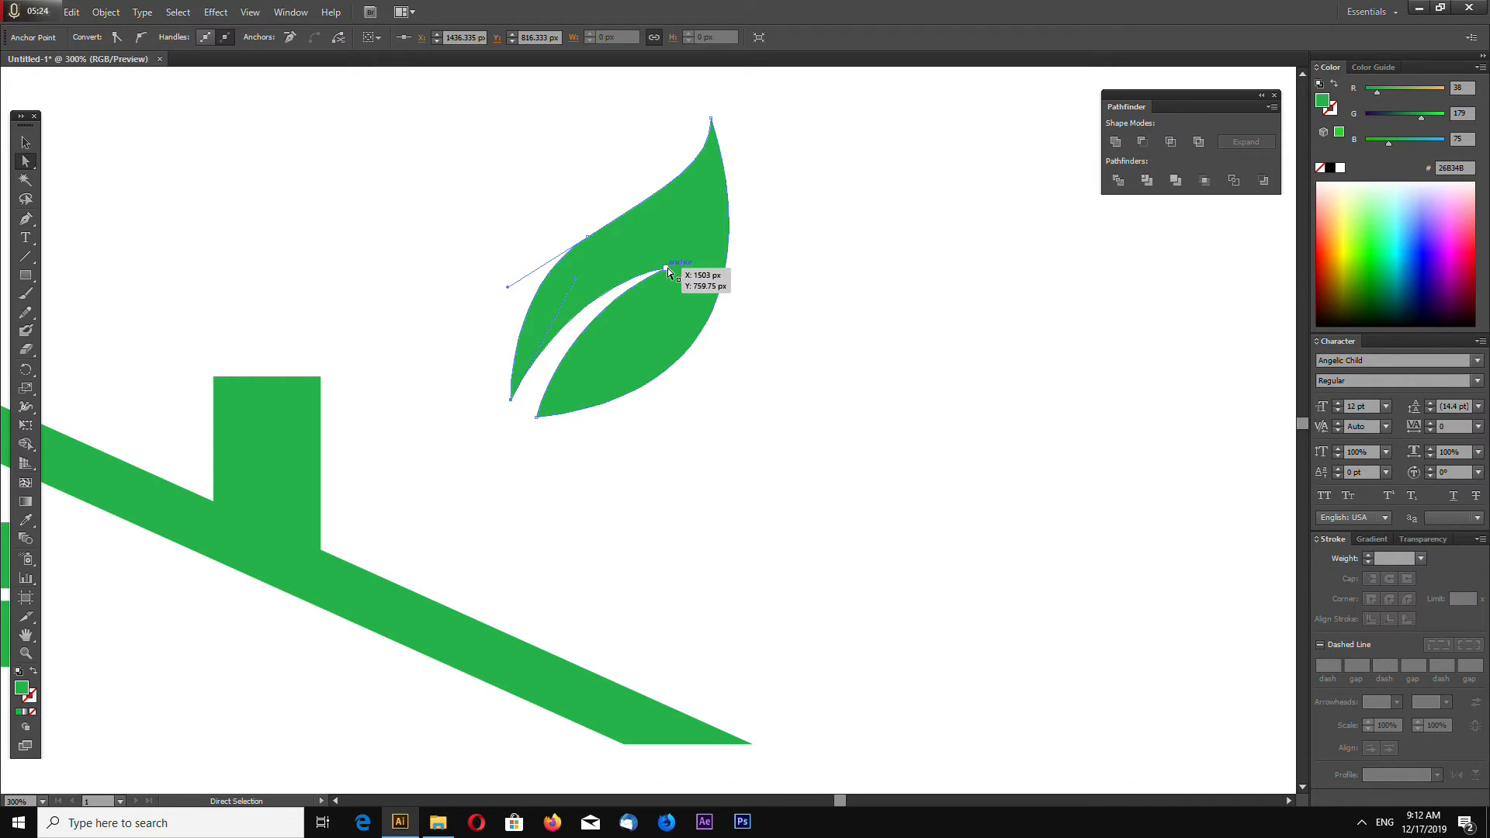
drag(665, 272, 571, 313)
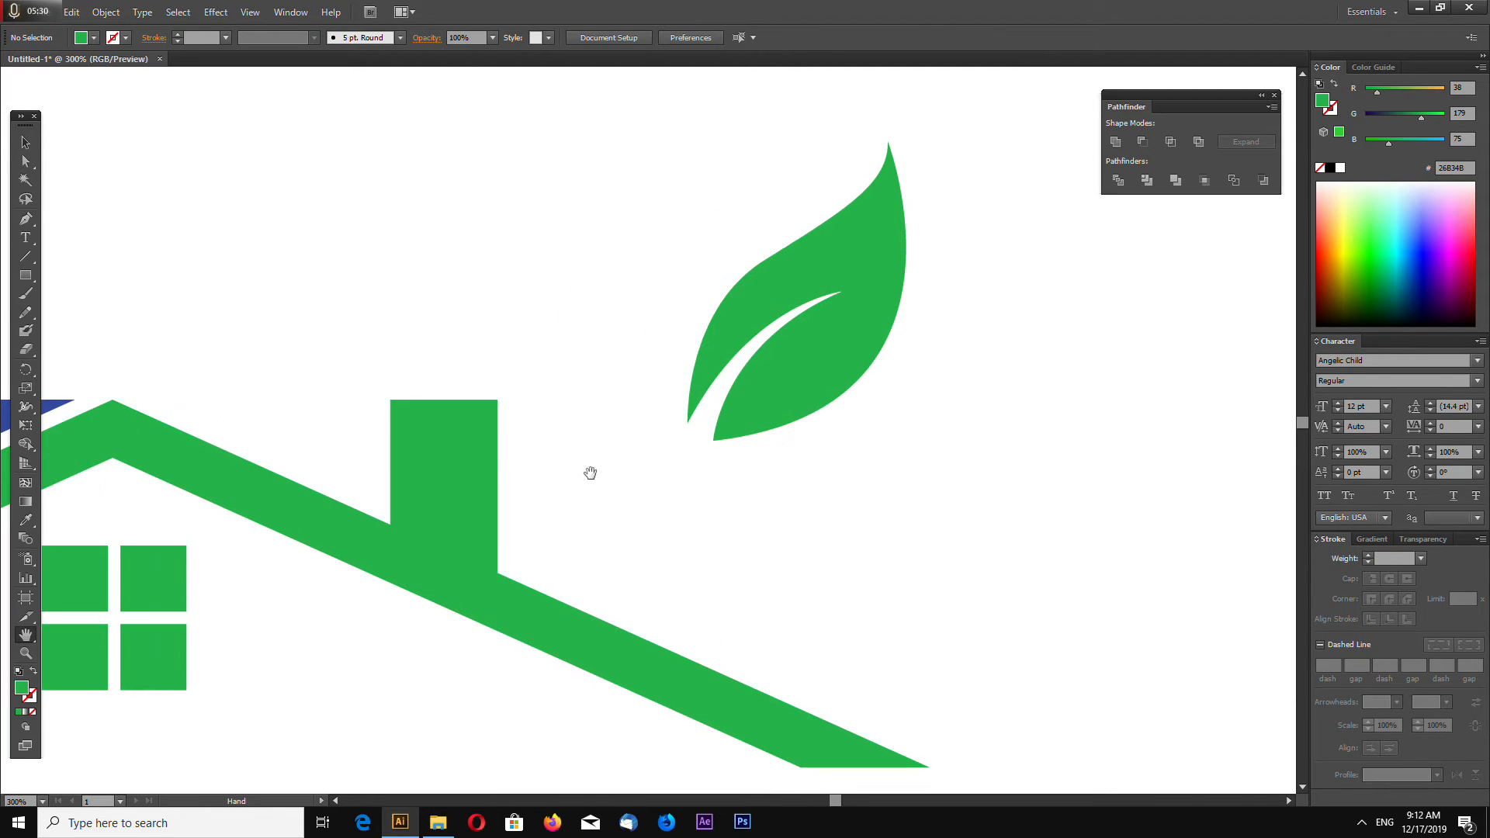
drag(799, 285, 575, 352)
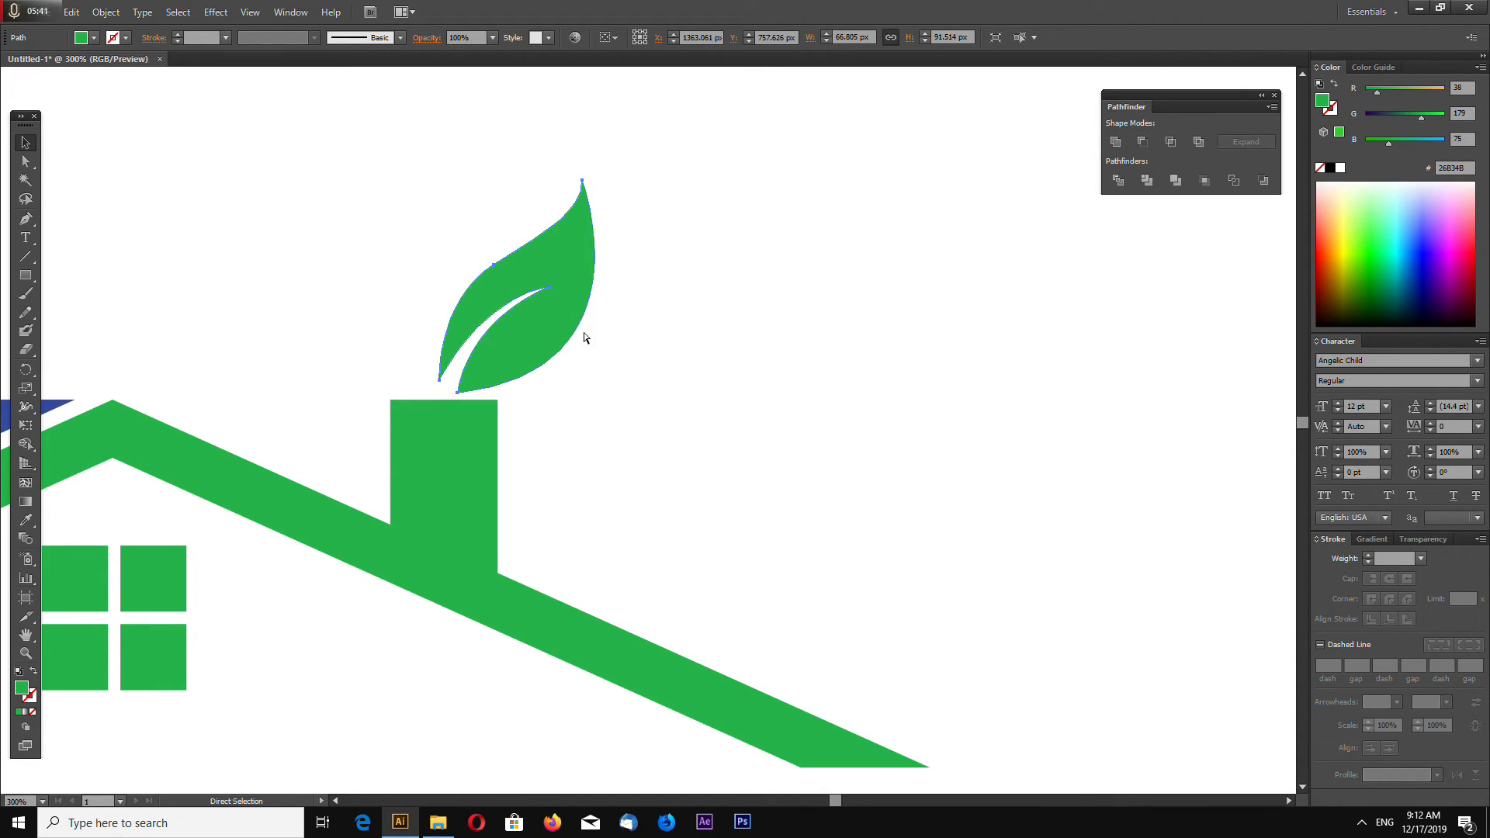
- Reflect a vertical copy of the leaf and place it beside the original above the chimney
click(105, 12)
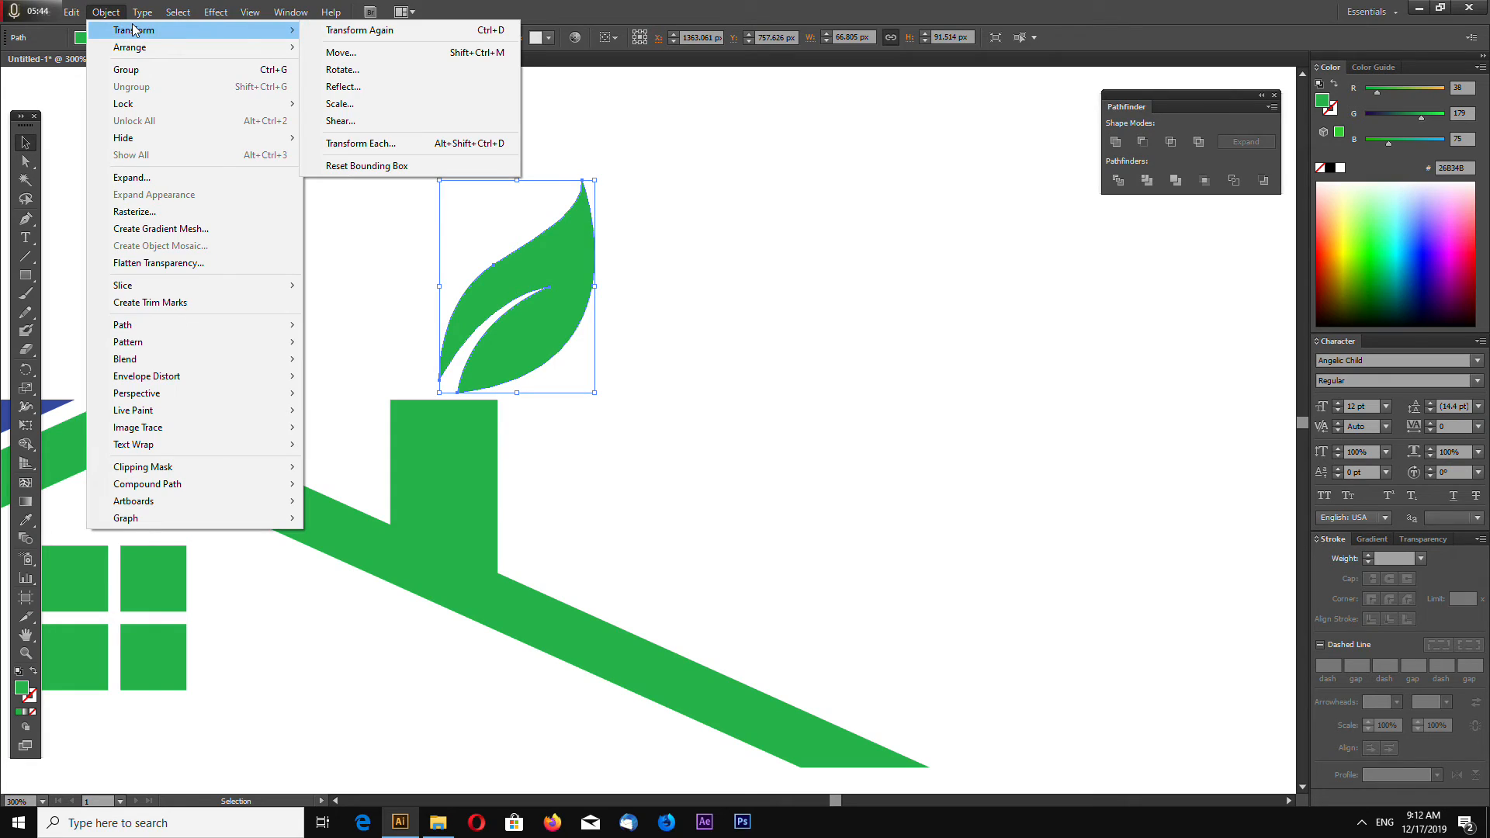
click(343, 86)
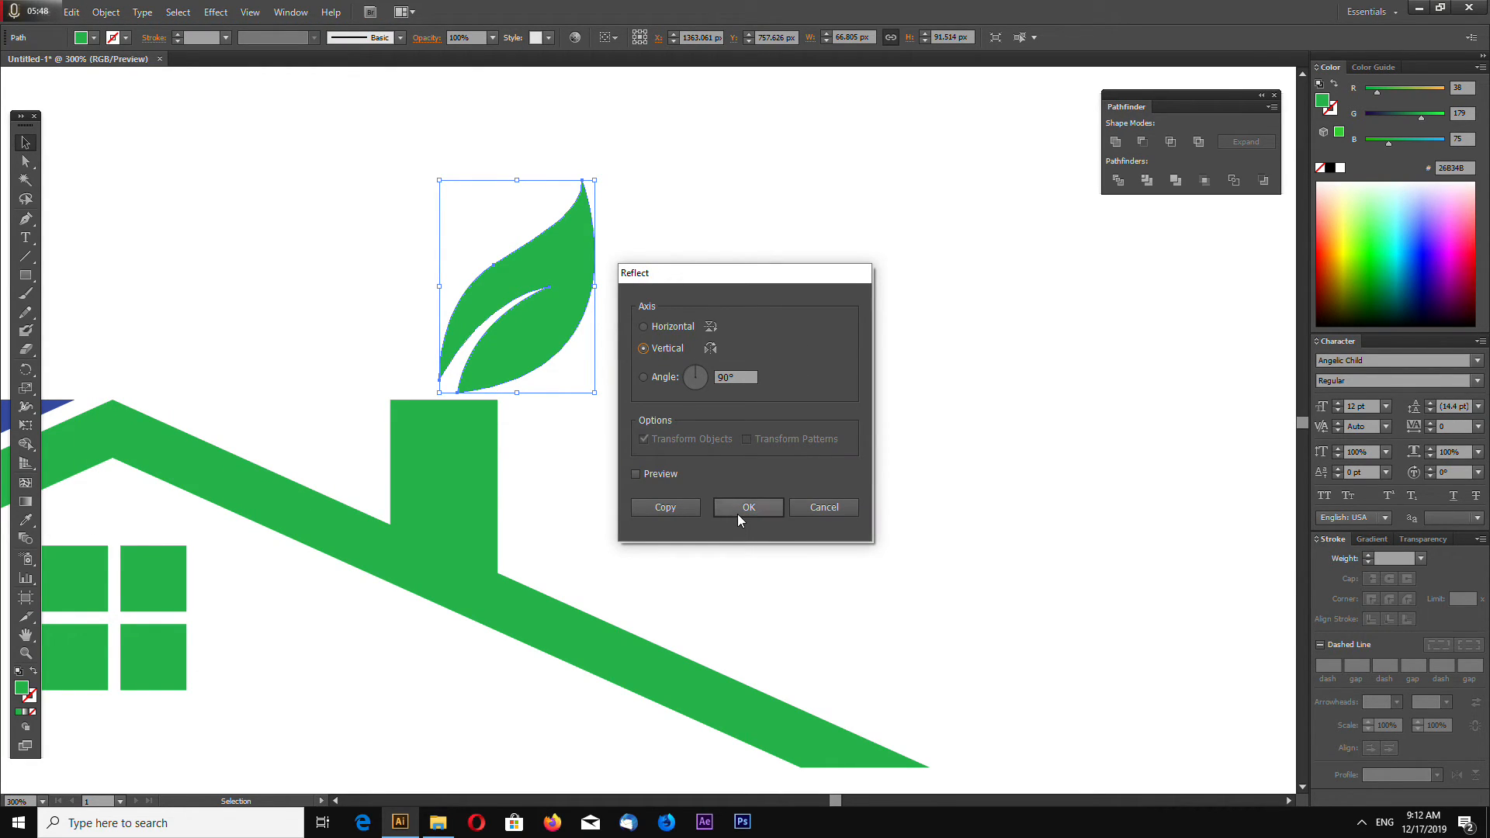
click(747, 507)
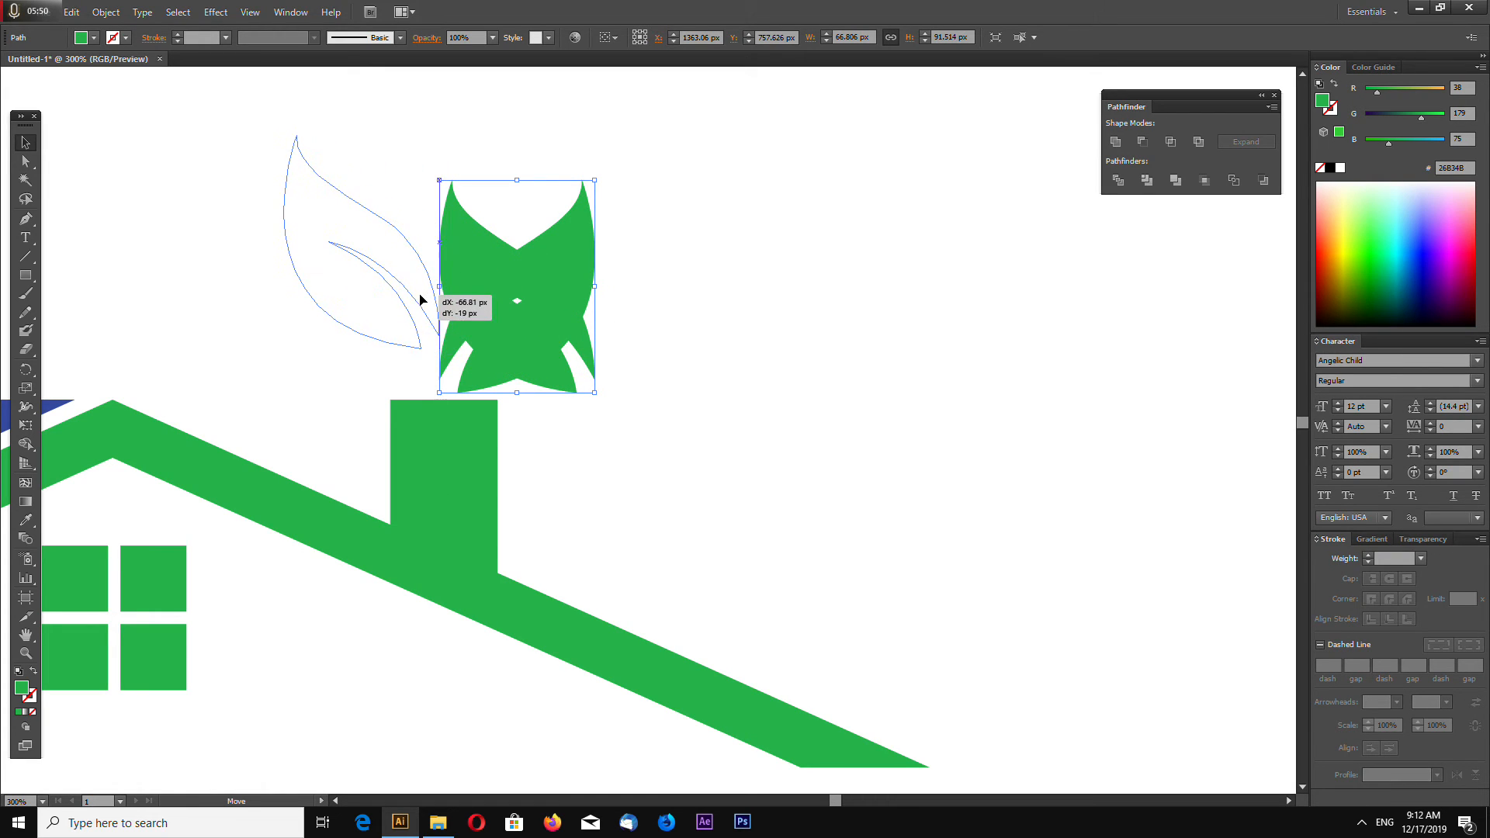
drag(513, 285, 365, 242)
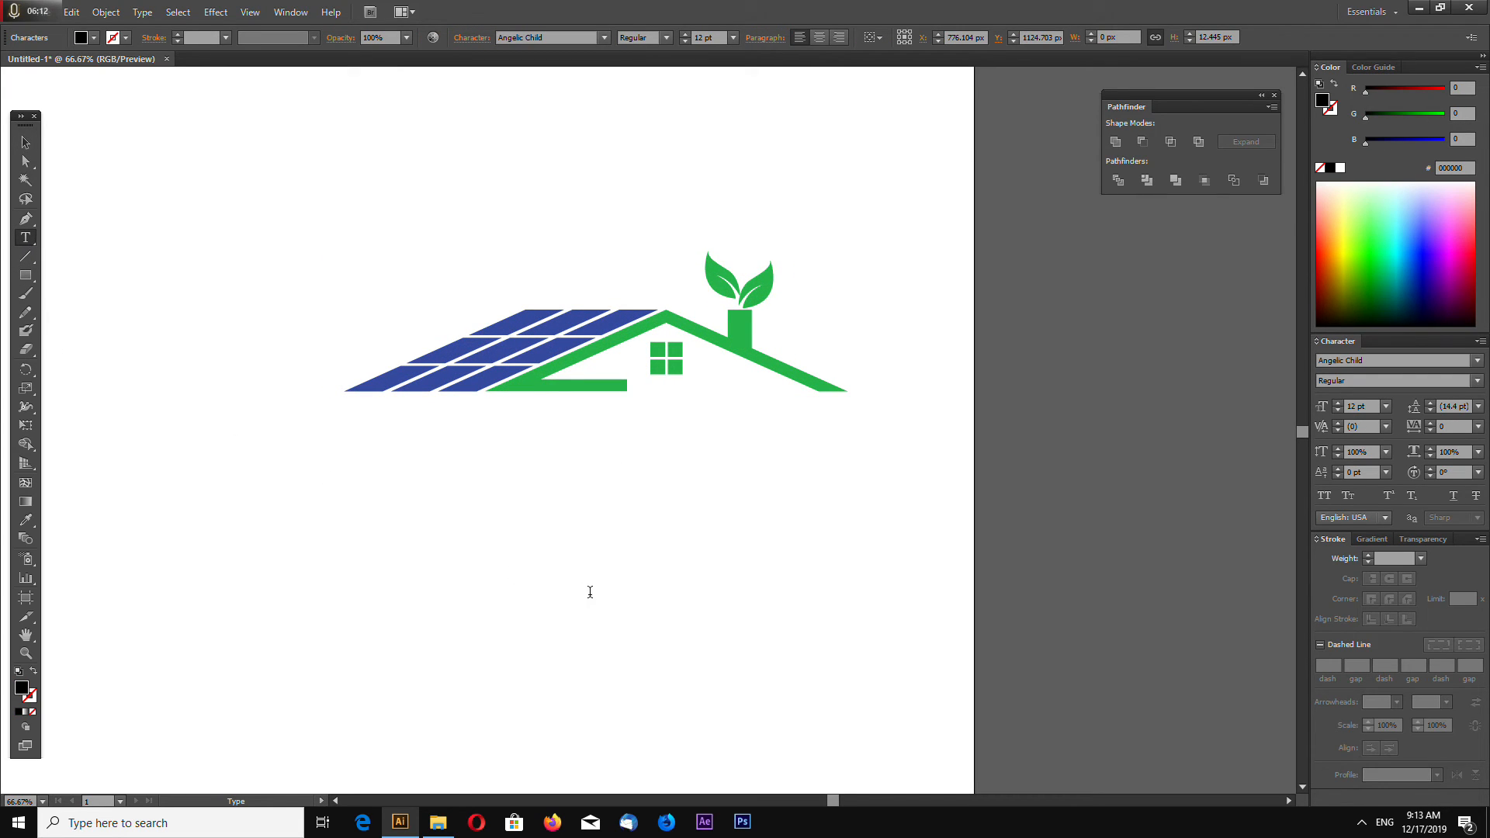
- Type 'SOLAR ROOF' below the house and scale it up to span the roof width
click(339, 474)
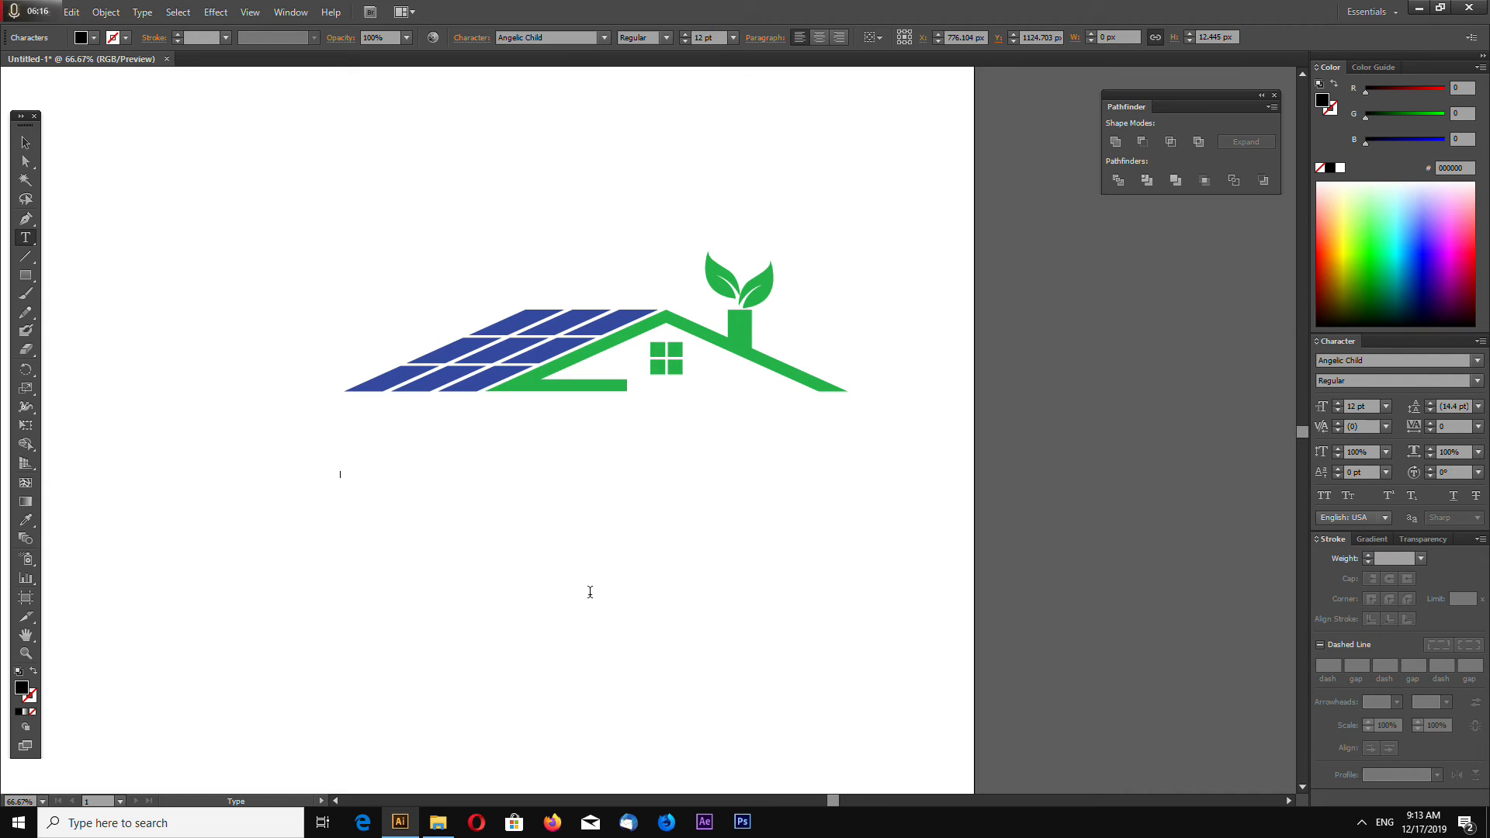
text(SOLAR ROOF)
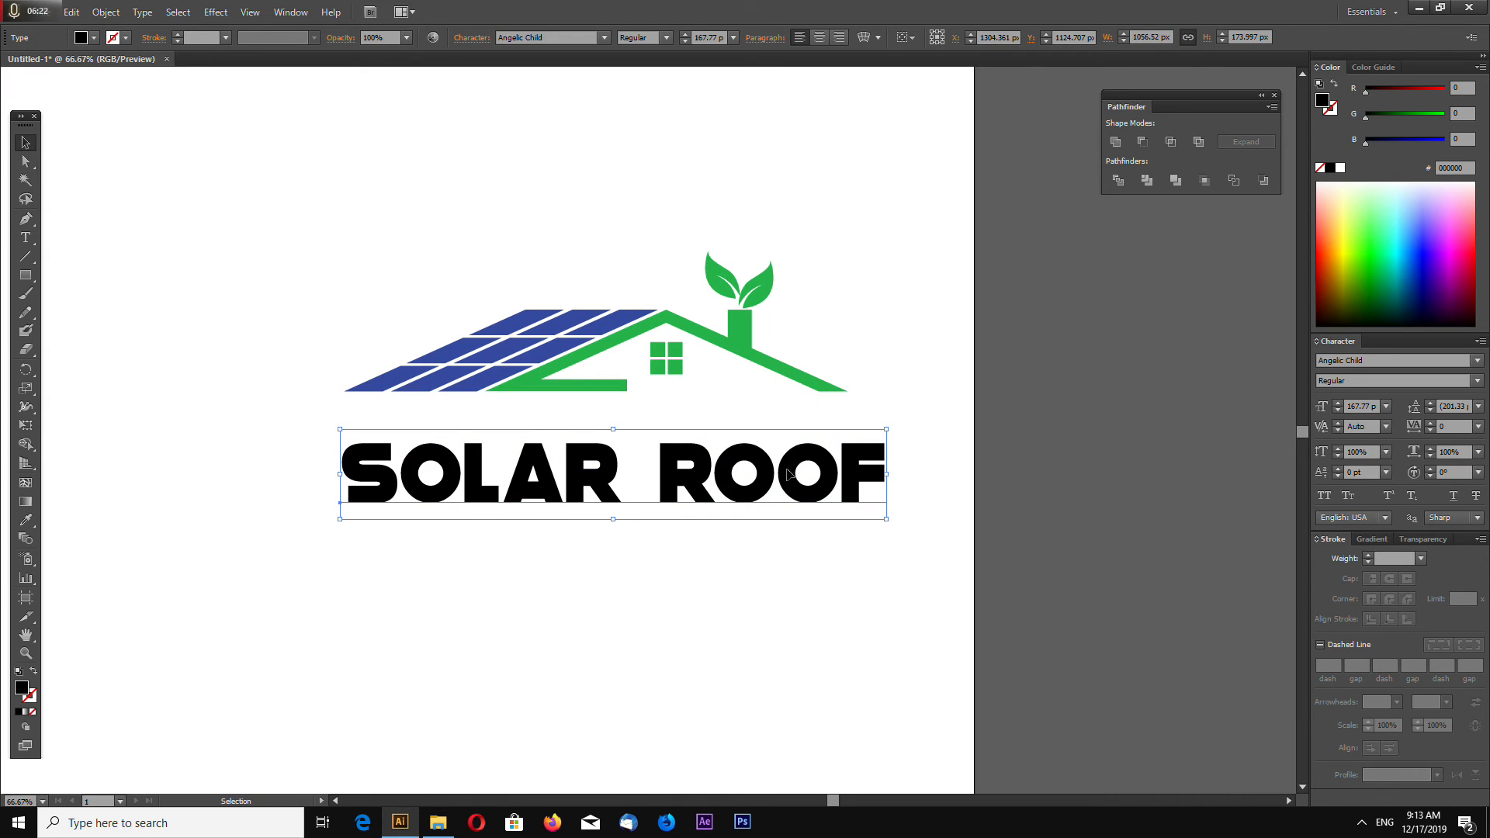
drag(613, 475, 580, 434)
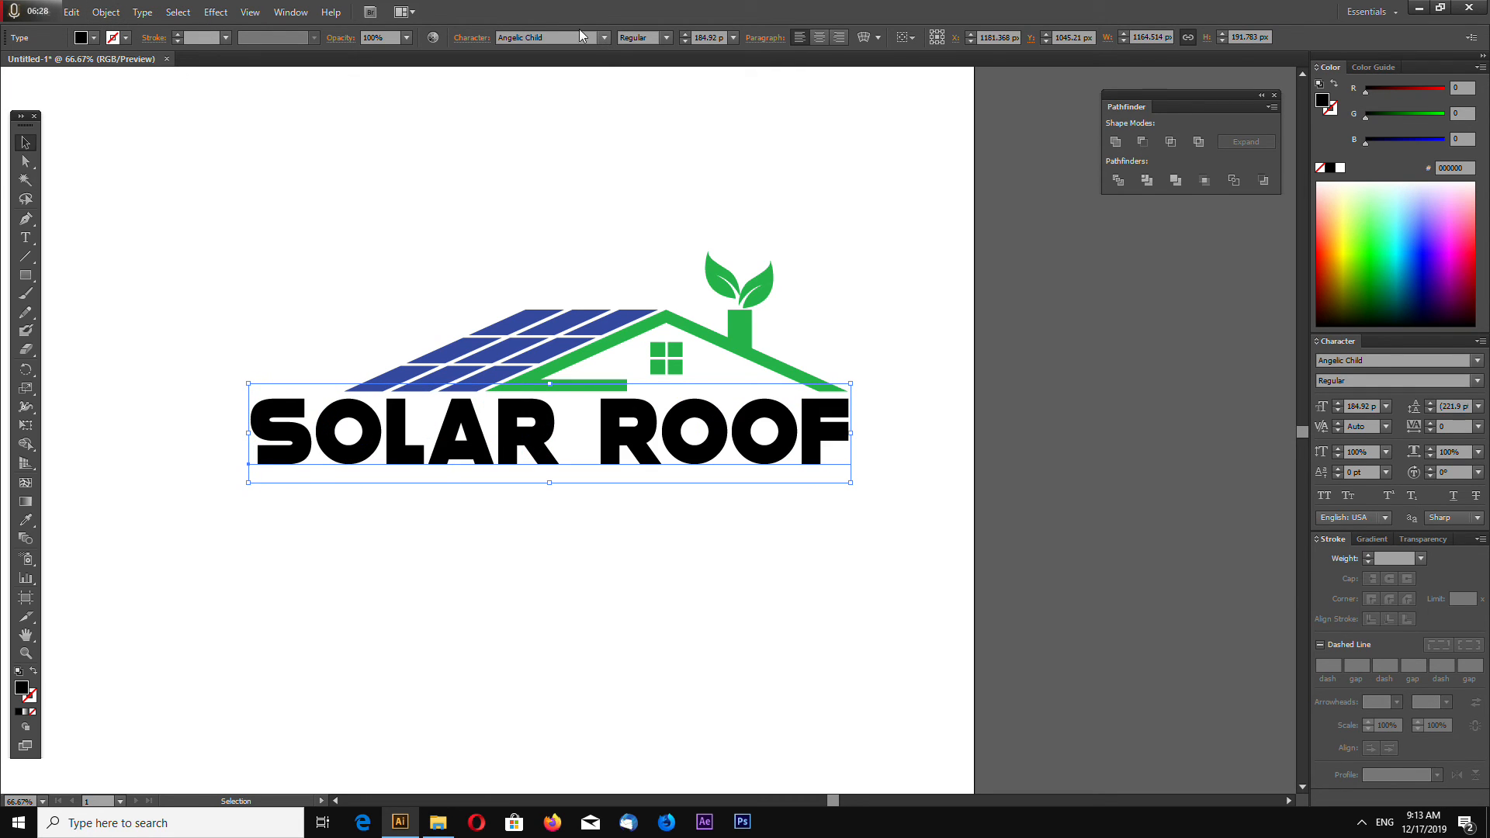
- Convert the SOLAR ROOF text to outlines and select the word ROOF separately
click(537, 37)
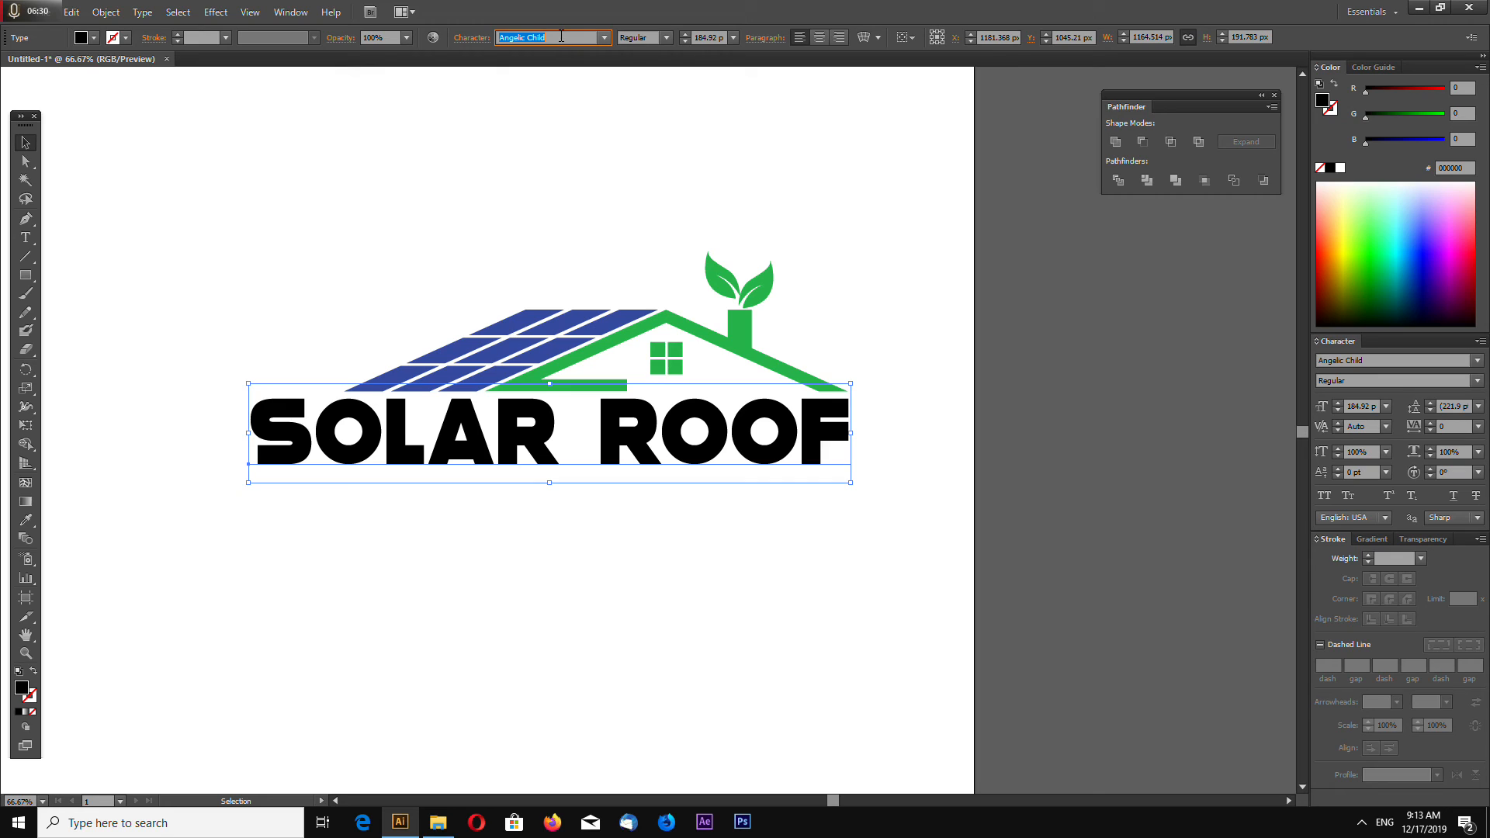
mouse_move(562, 639)
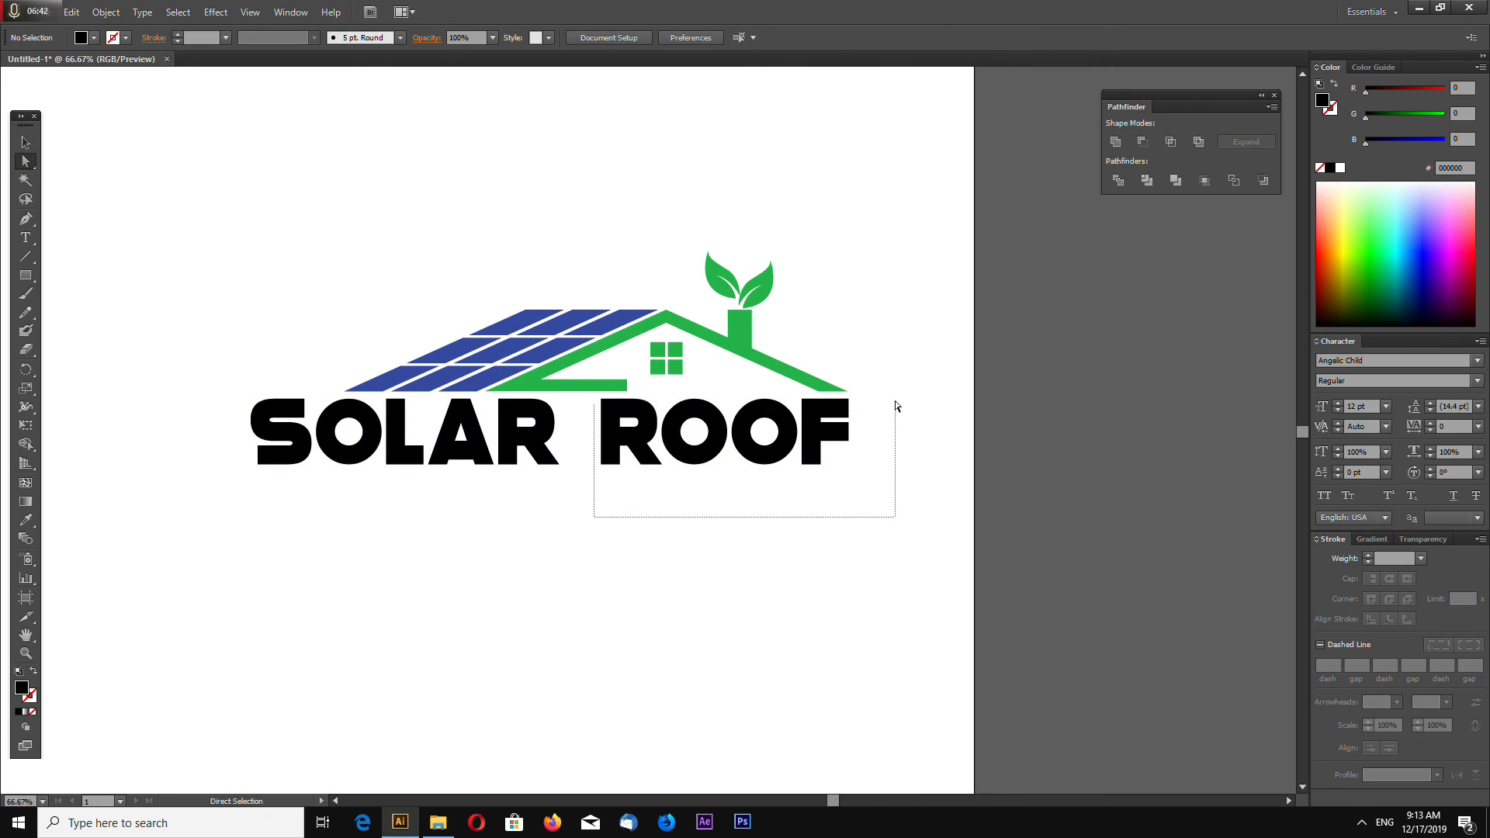
click(712, 433)
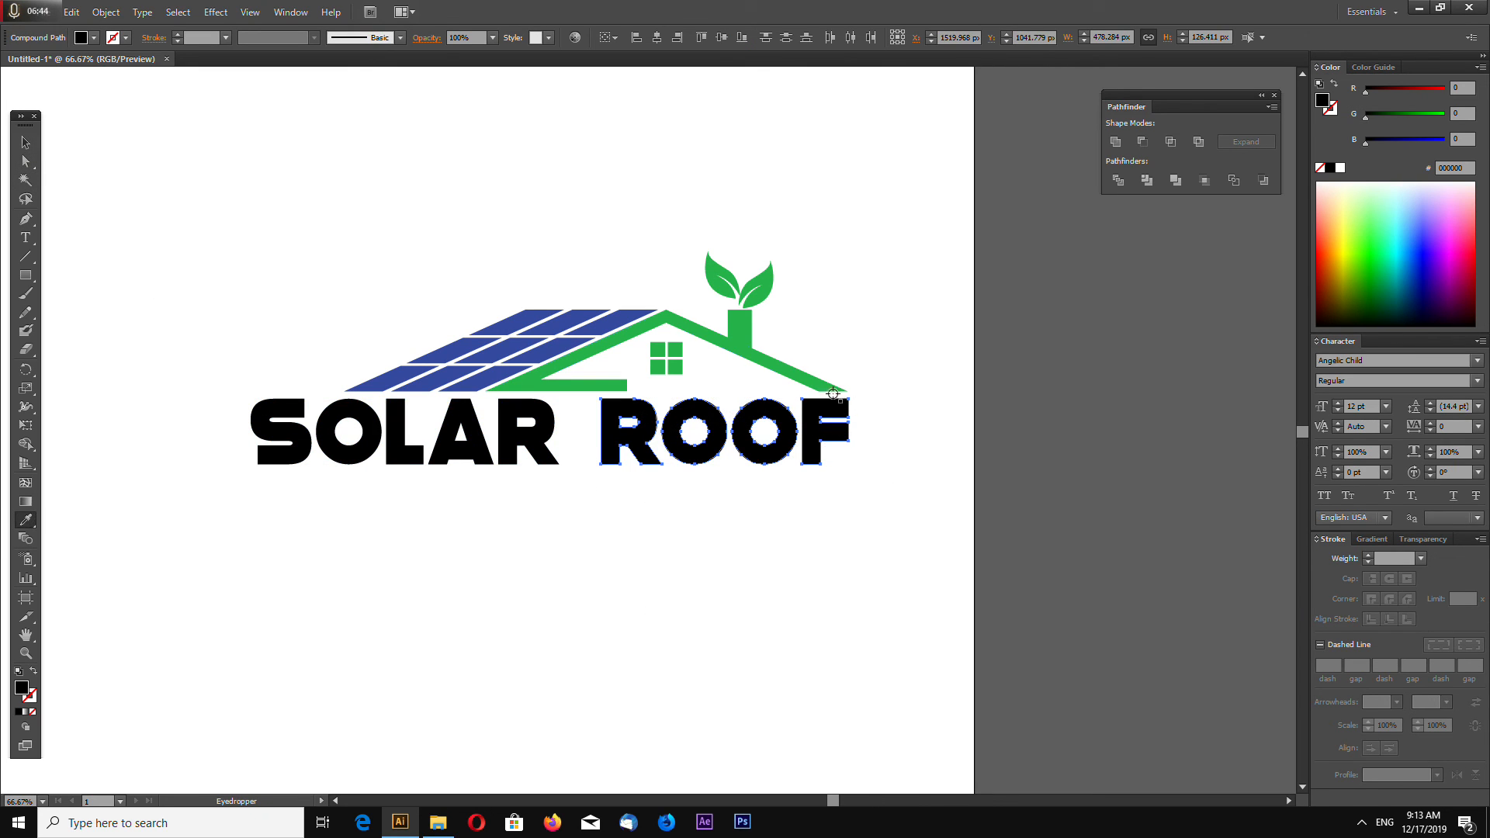